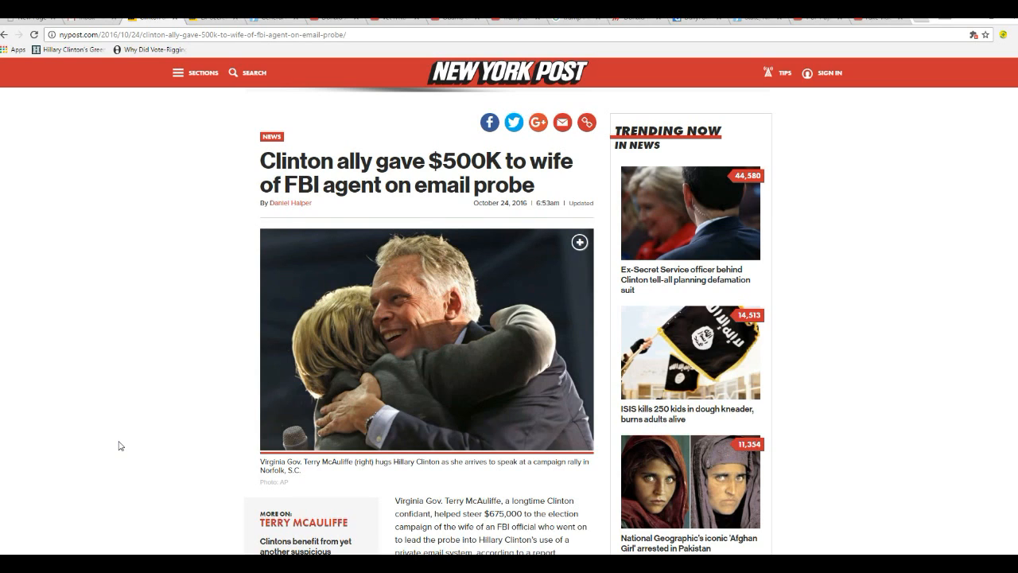
# - Scroll past the headline to the photo caption and first paragraphs on McAuliffe's $675,000
pyautogui.scroll(-3)
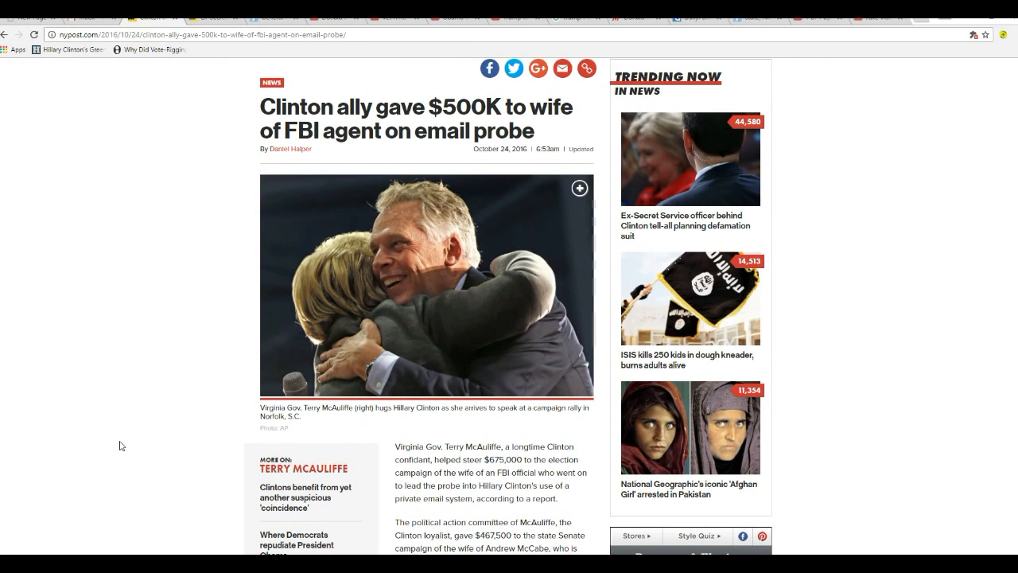
pyautogui.moveTo(348, 463)
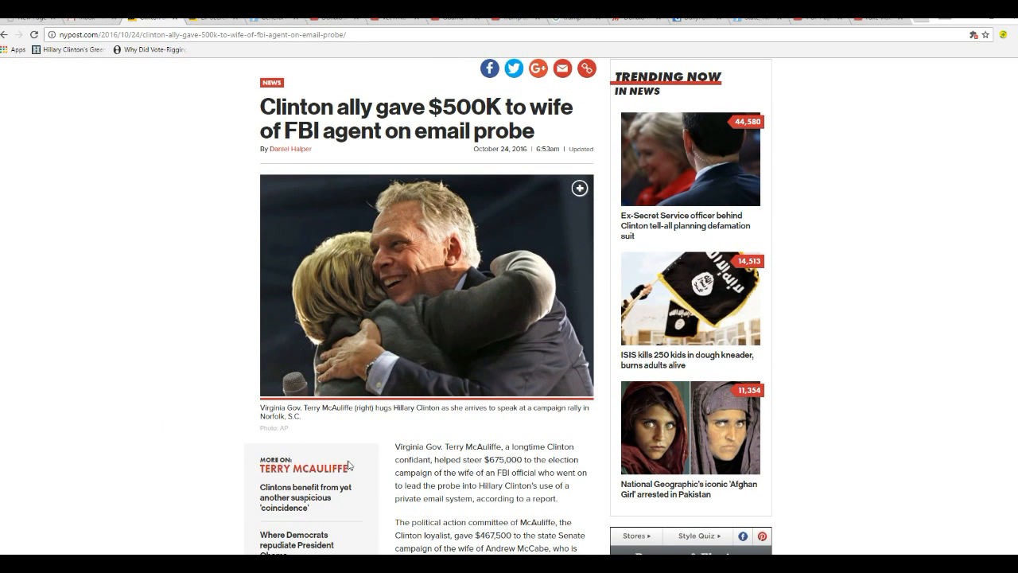
pyautogui.moveTo(157, 420)
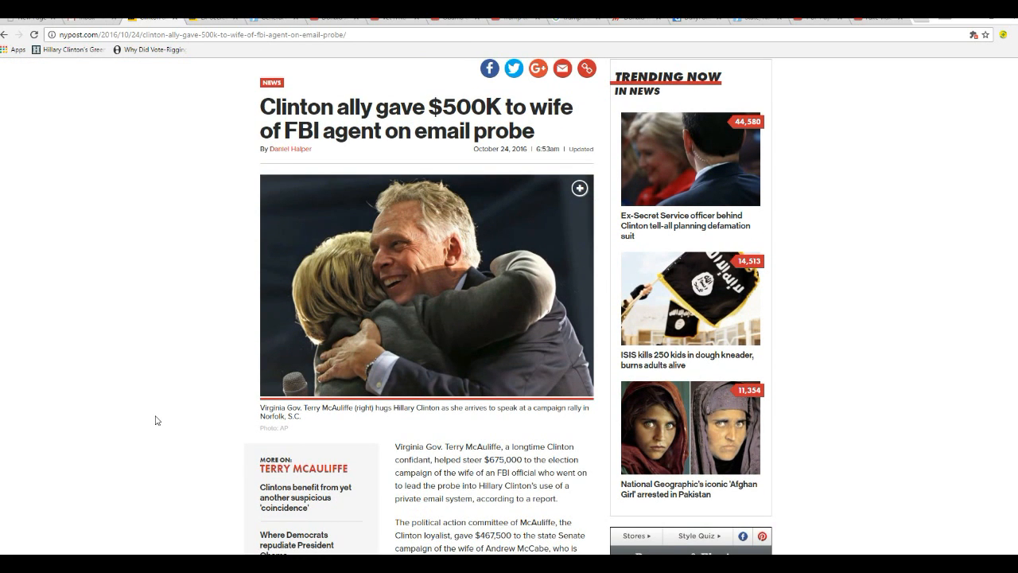
pyautogui.moveTo(198, 418)
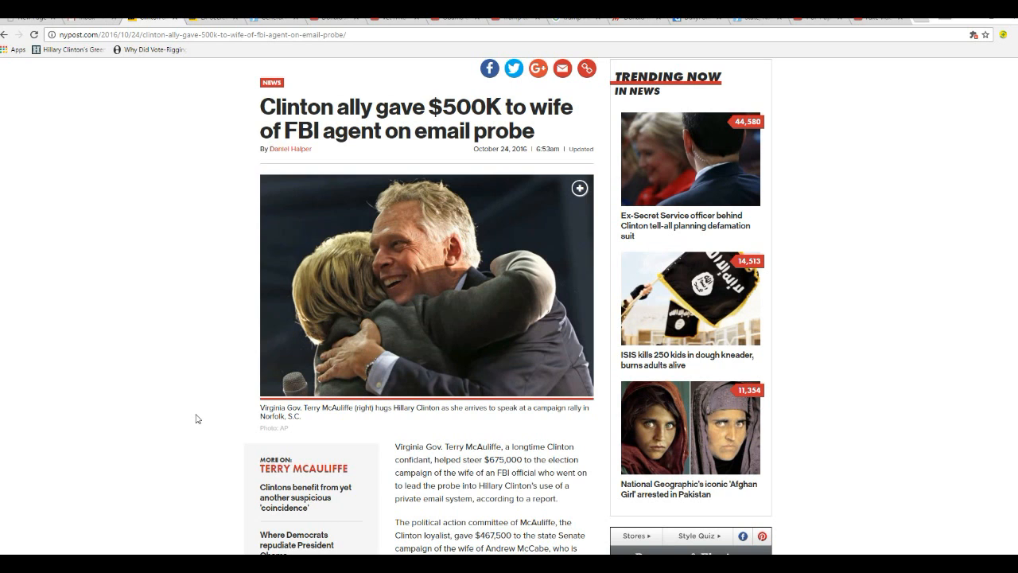
pyautogui.scroll(-3)
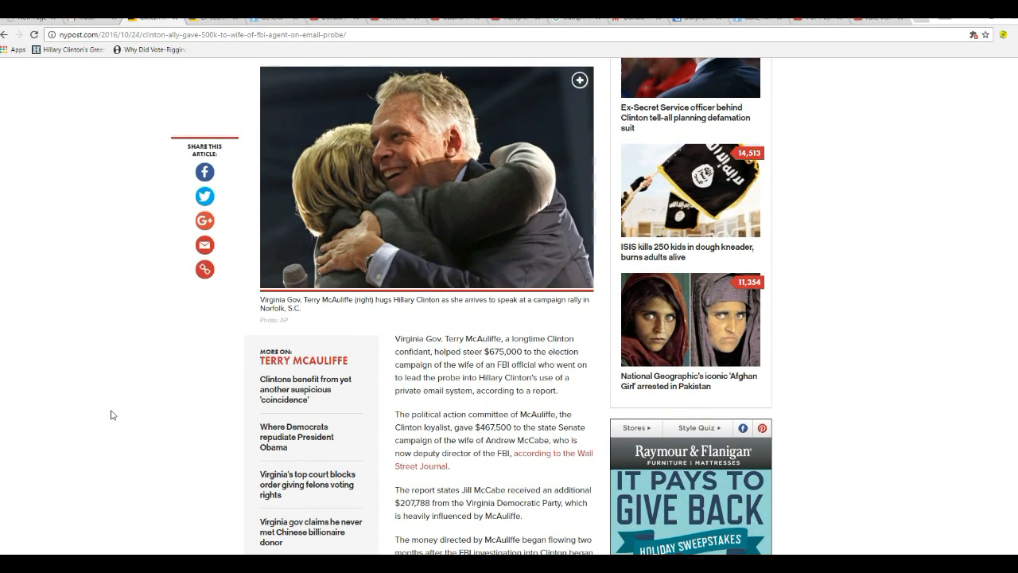
pyautogui.moveTo(195, 389)
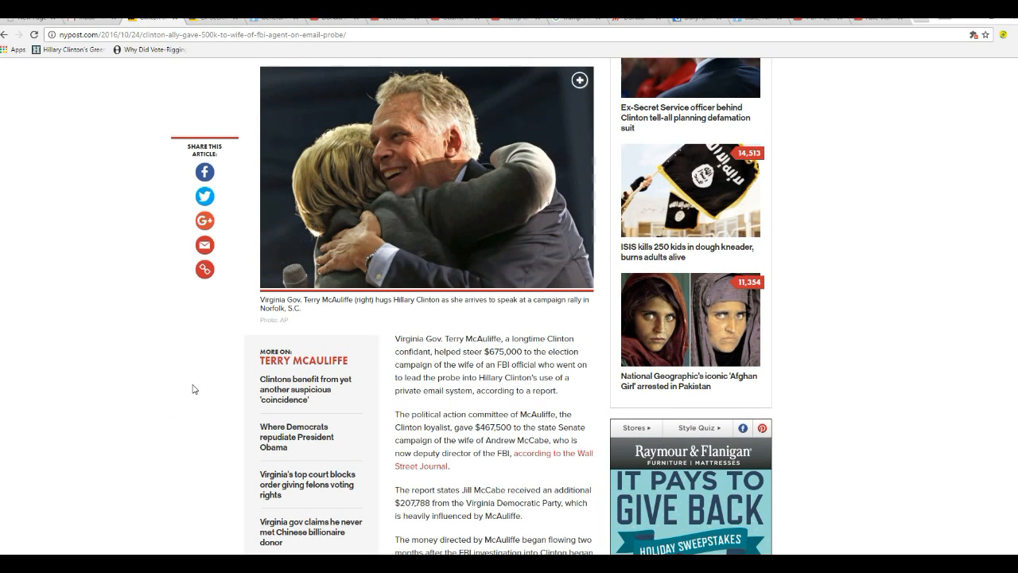
pyautogui.moveTo(223, 416)
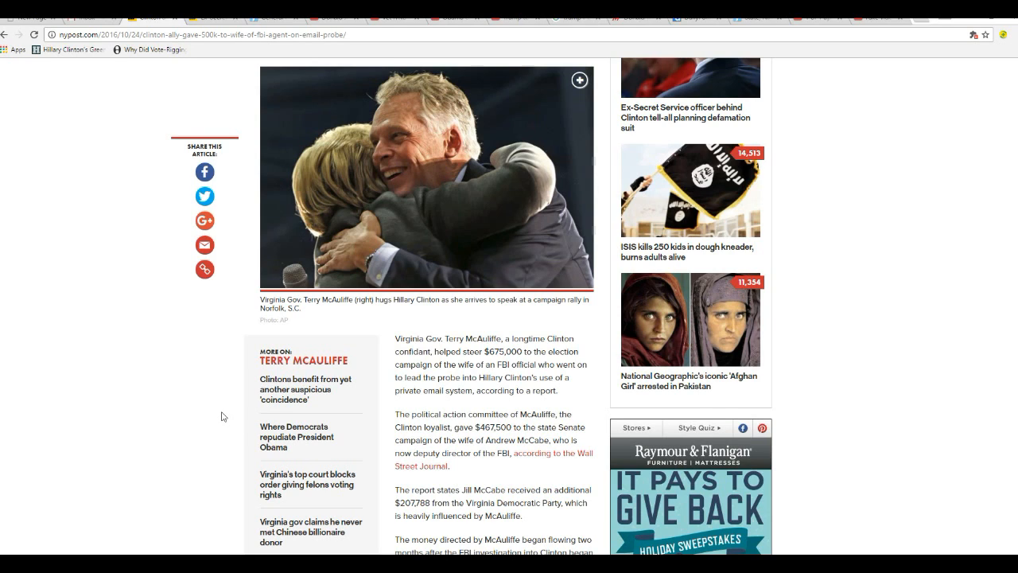
pyautogui.moveTo(186, 418)
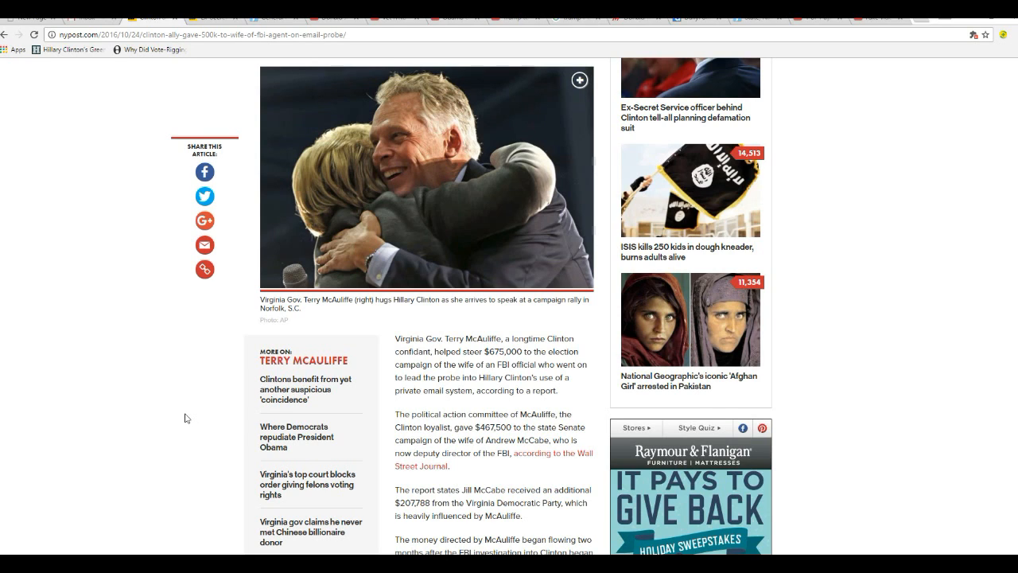
pyautogui.moveTo(206, 423)
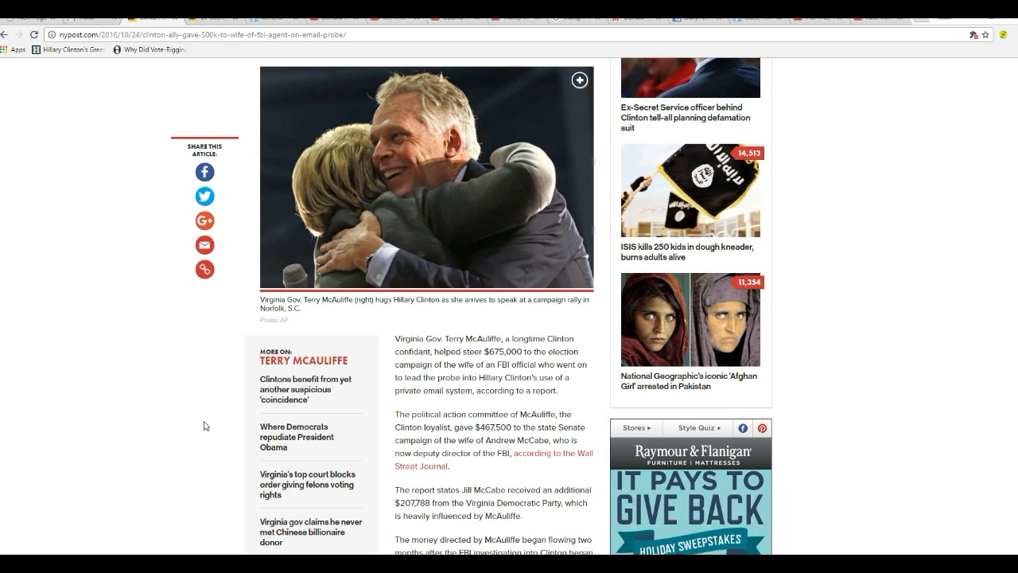
pyautogui.moveTo(179, 447)
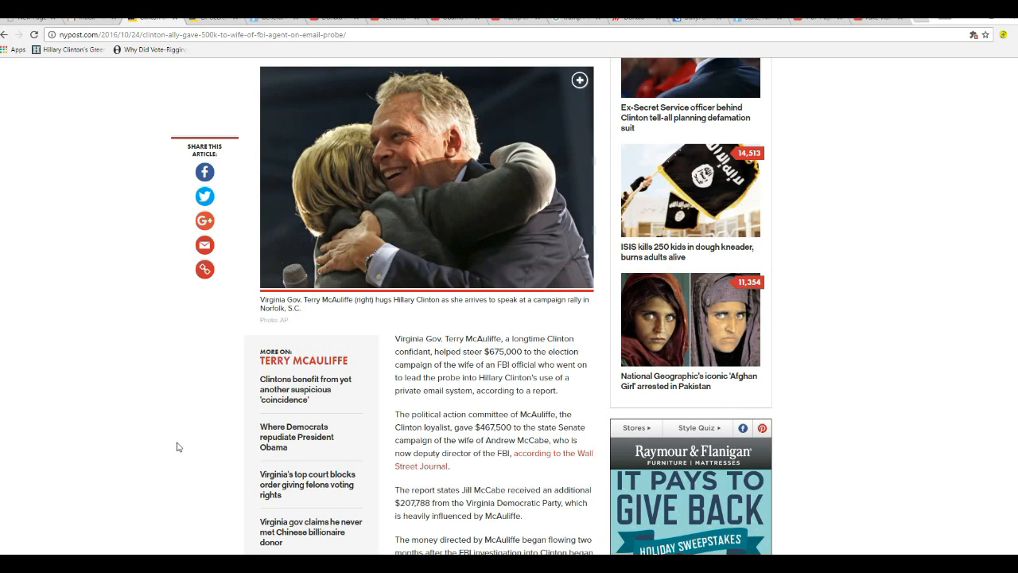
pyautogui.moveTo(162, 433)
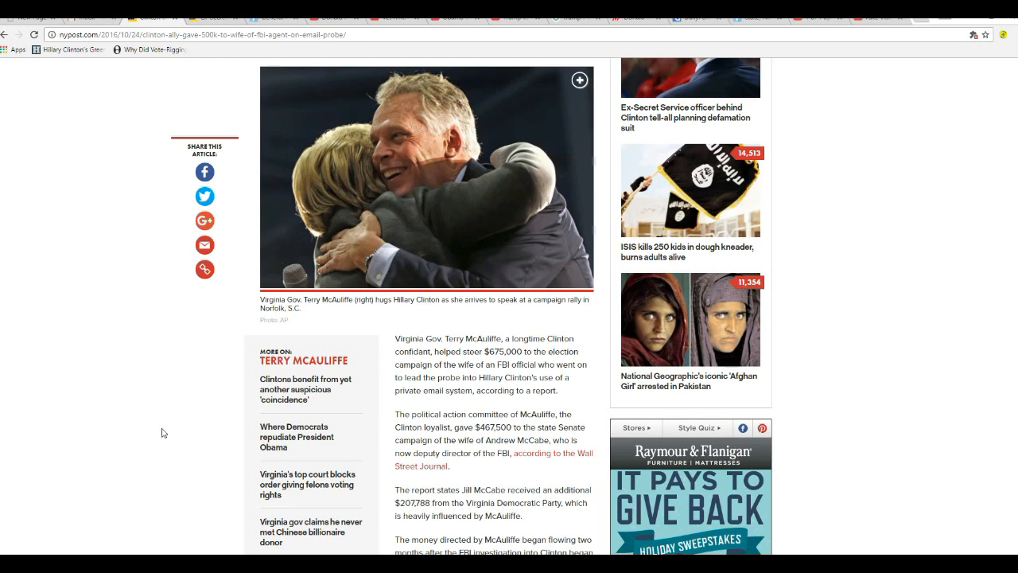
pyautogui.moveTo(158, 399)
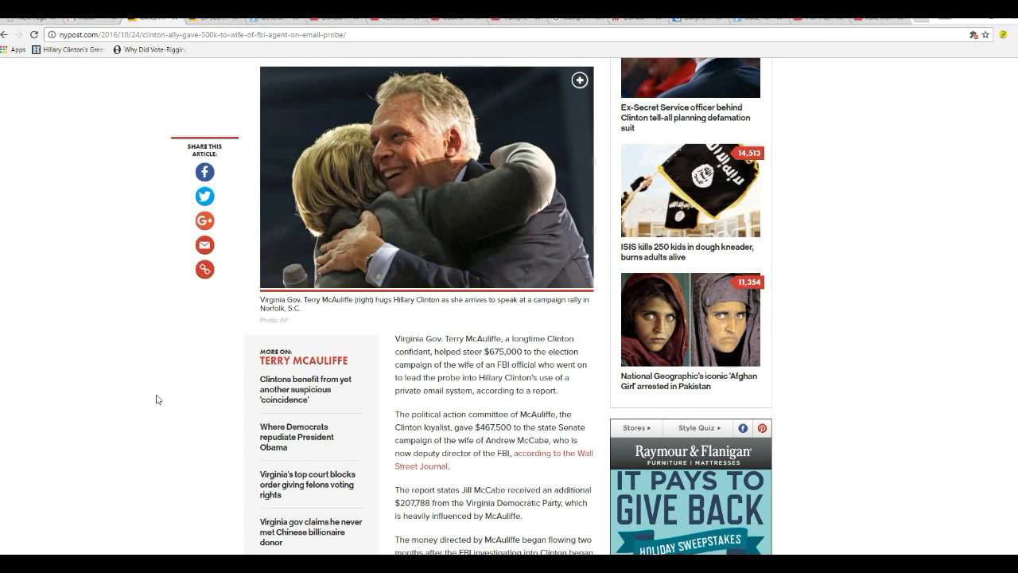
pyautogui.moveTo(157, 454)
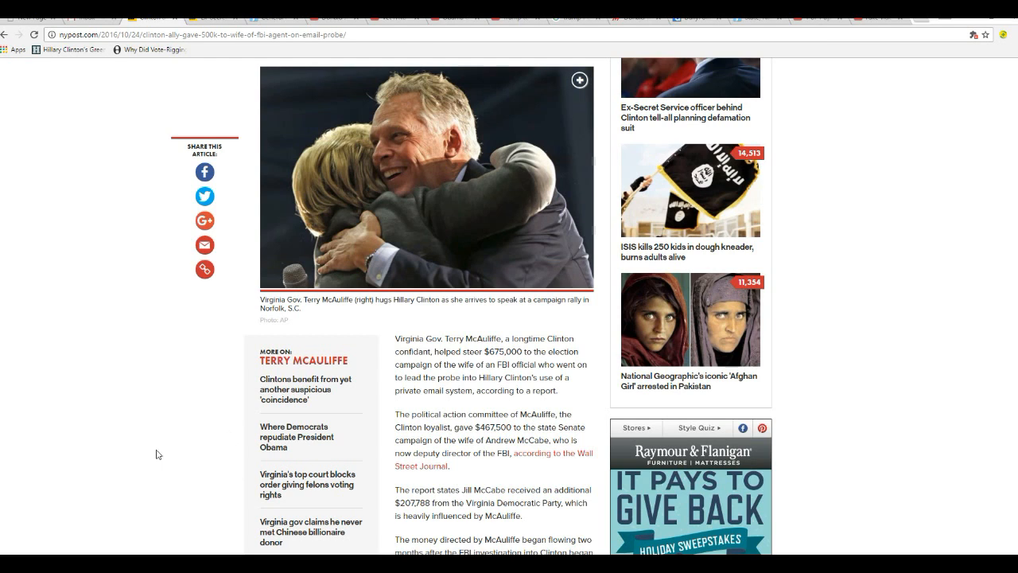
pyautogui.moveTo(201, 402)
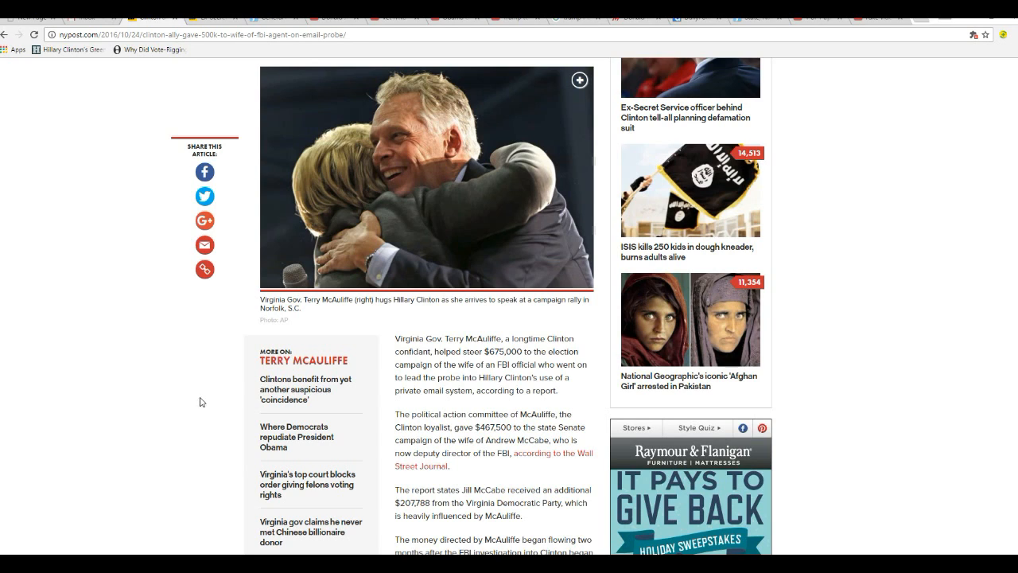
pyautogui.moveTo(198, 433)
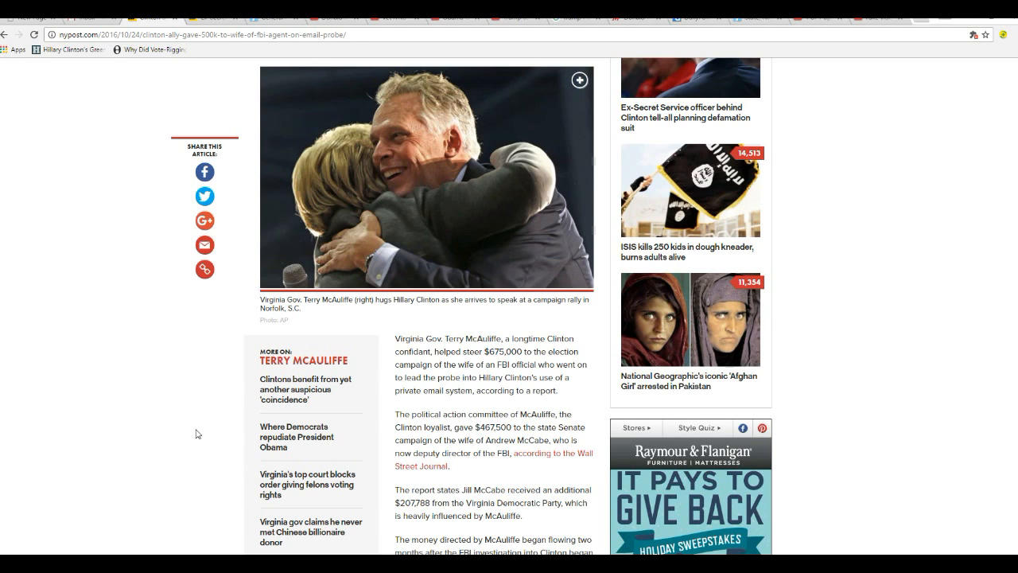
pyautogui.moveTo(151, 394)
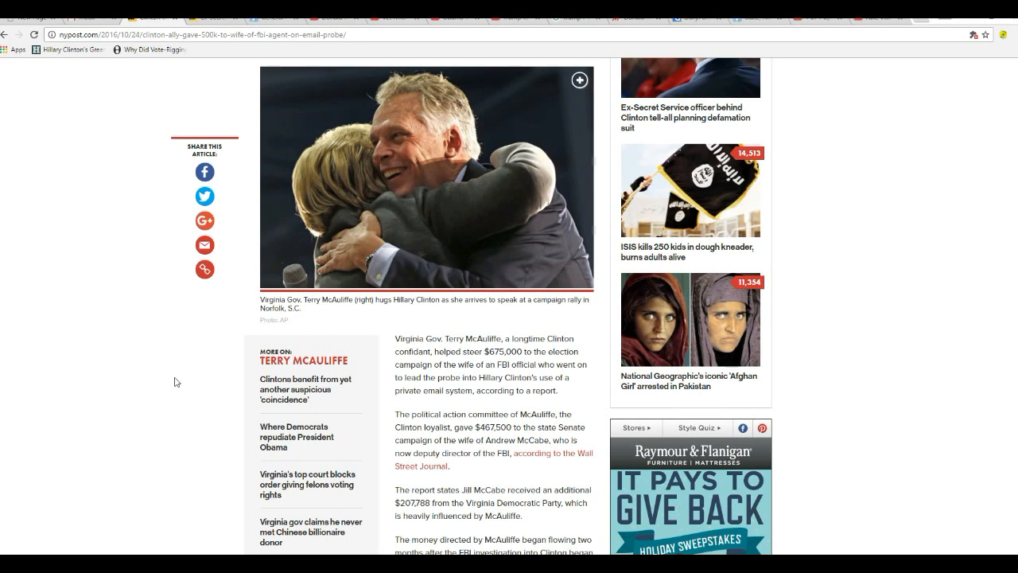
pyautogui.moveTo(173, 384)
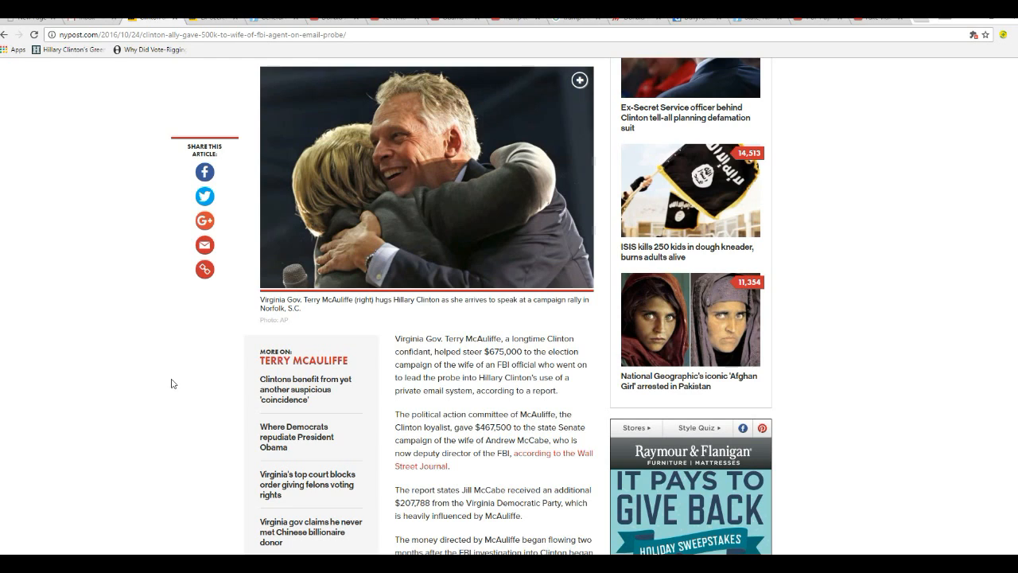
pyautogui.moveTo(195, 437)
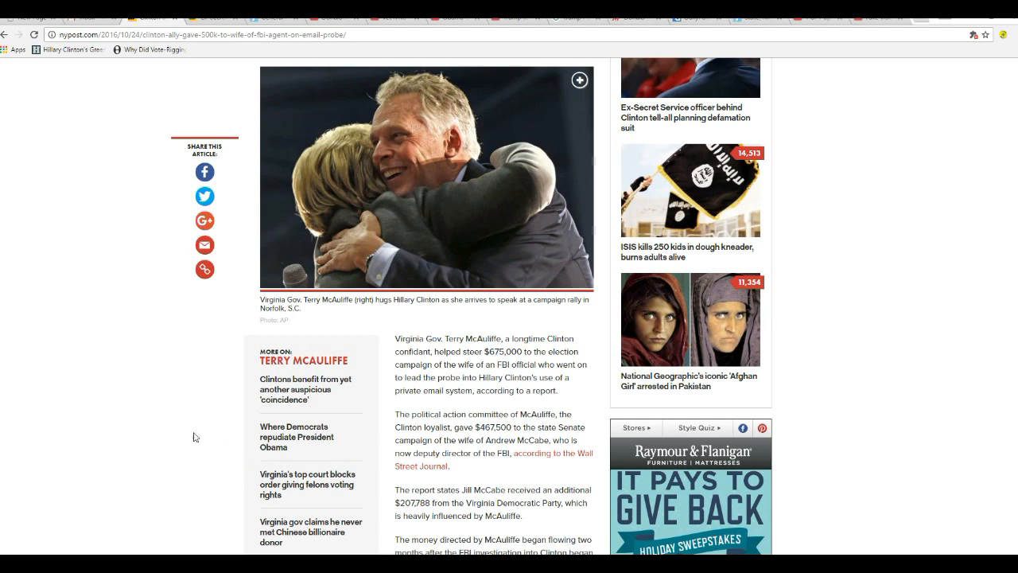
pyautogui.moveTo(198, 428)
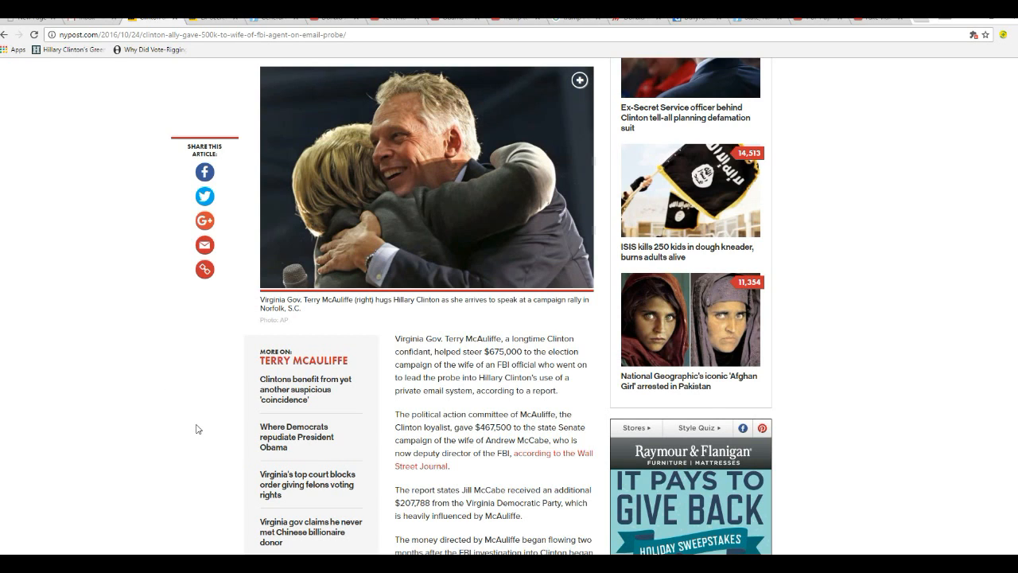
# - Scroll on to McCabe's promotion, the FBI statement and Jill McCabe's 2015 Senate run
pyautogui.scroll(-3)
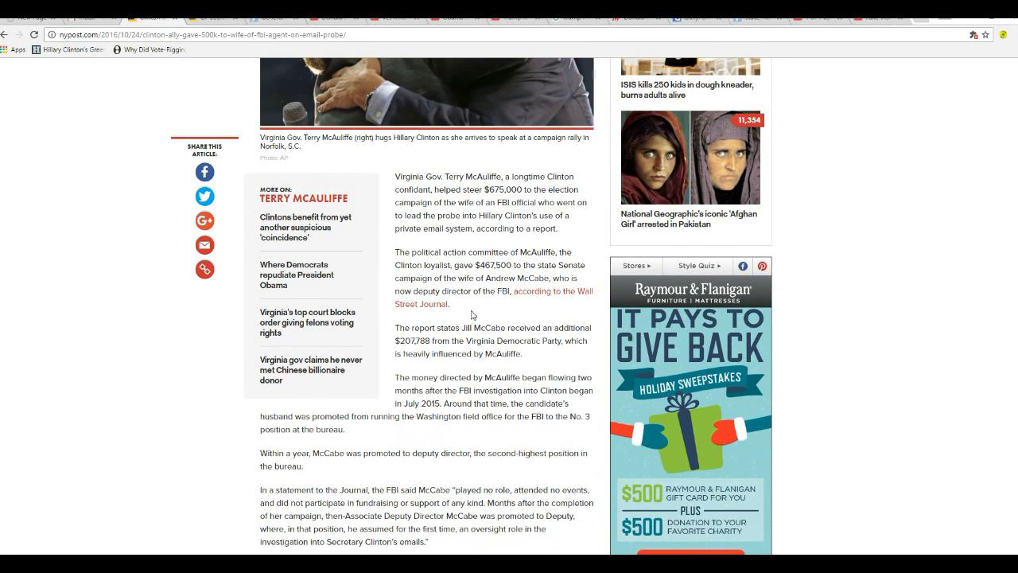
pyautogui.moveTo(470, 309)
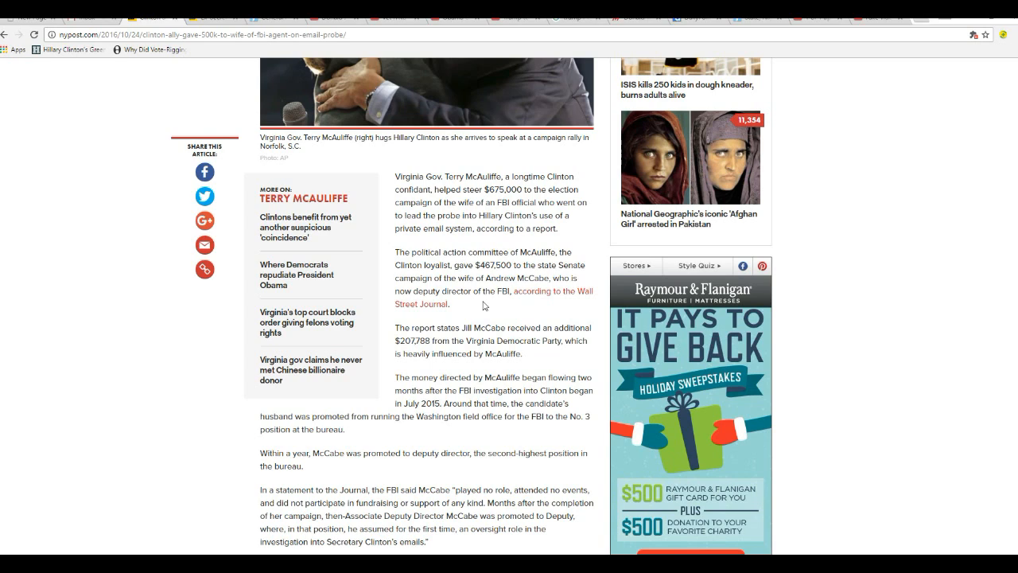
pyautogui.moveTo(460, 309)
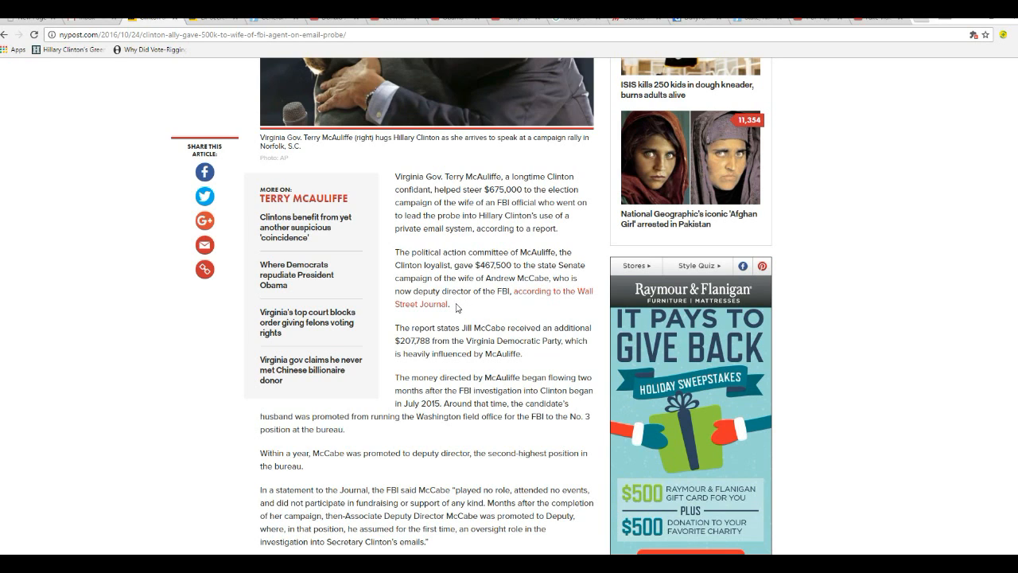
pyautogui.moveTo(478, 305)
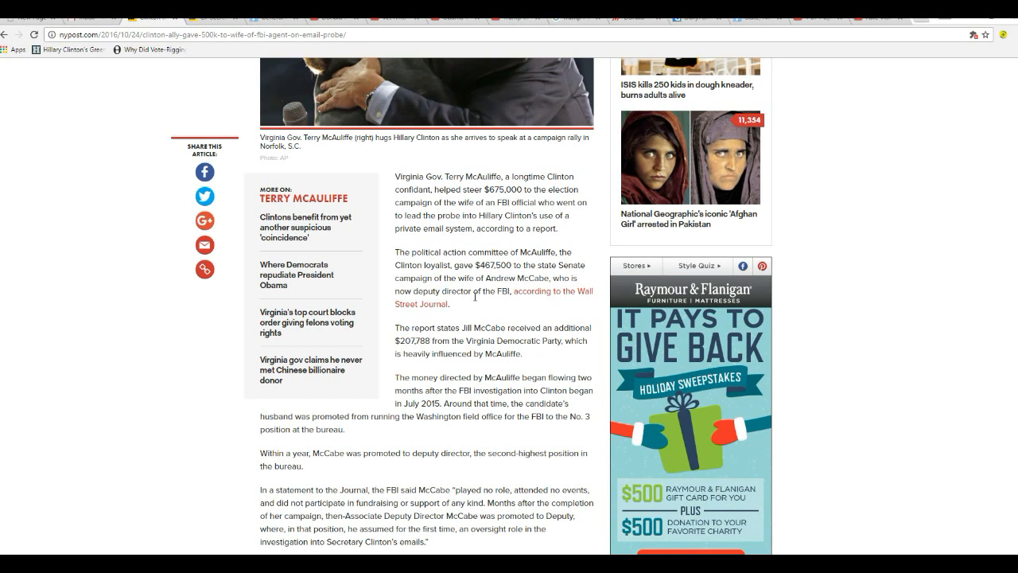
pyautogui.moveTo(533, 363)
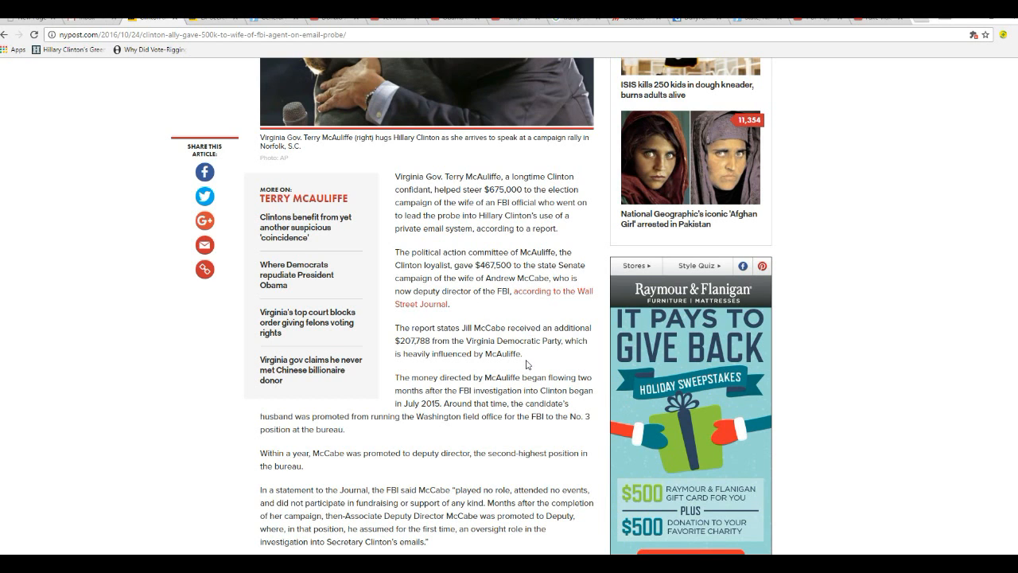
pyautogui.scroll(-3)
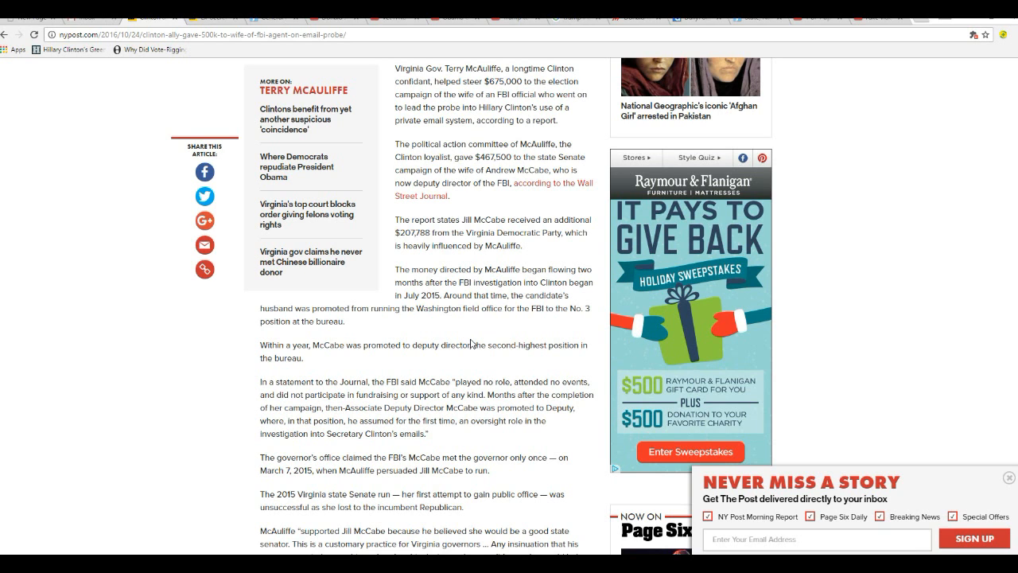
# - Scroll to the spokesman's rebuttal, McAuliffe's 2008 Clinton role and the Filed Under tags
pyautogui.scroll(-3)
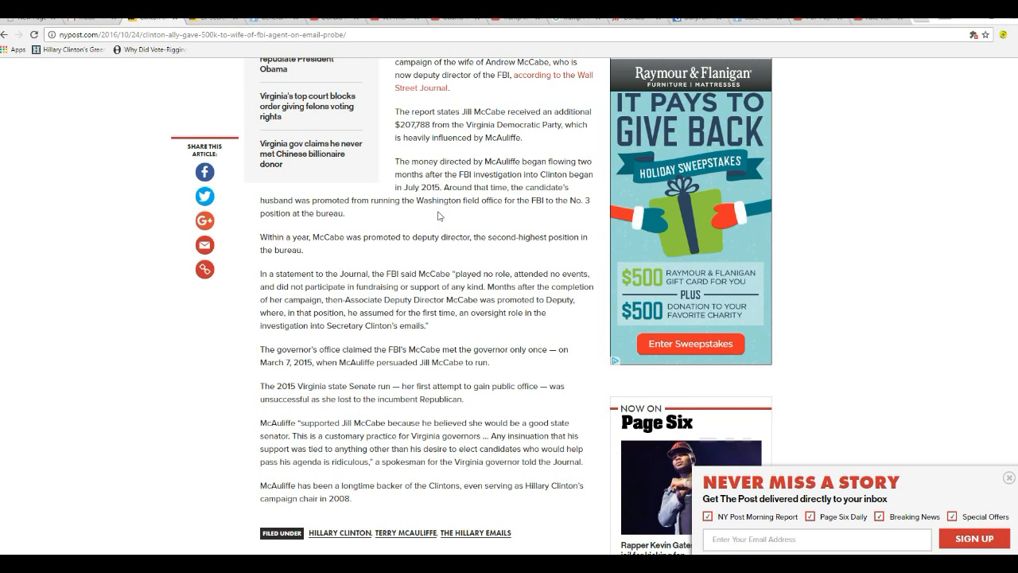
pyautogui.moveTo(448, 219)
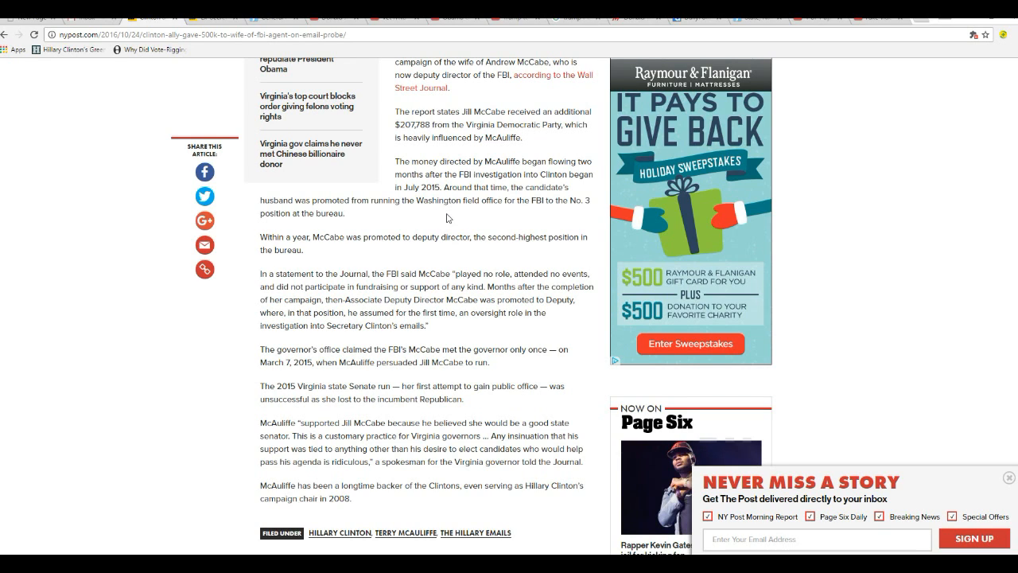
pyautogui.moveTo(490, 211)
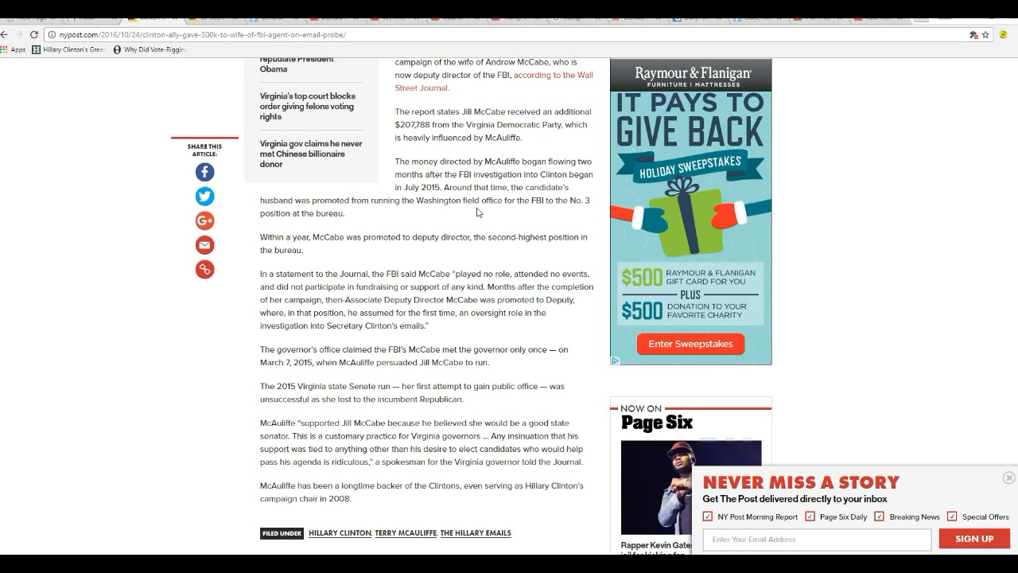
pyautogui.moveTo(474, 212)
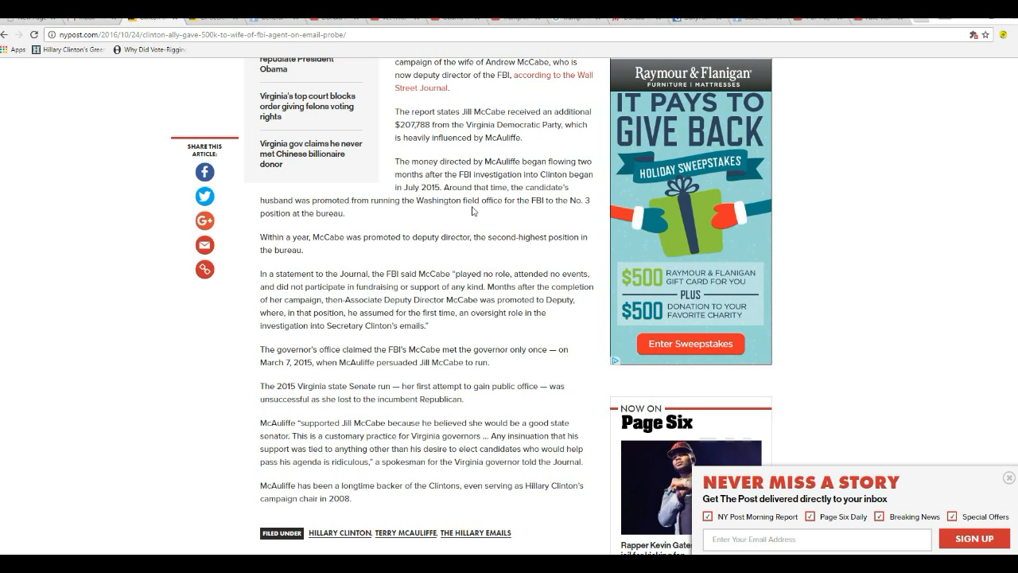
pyautogui.moveTo(460, 220)
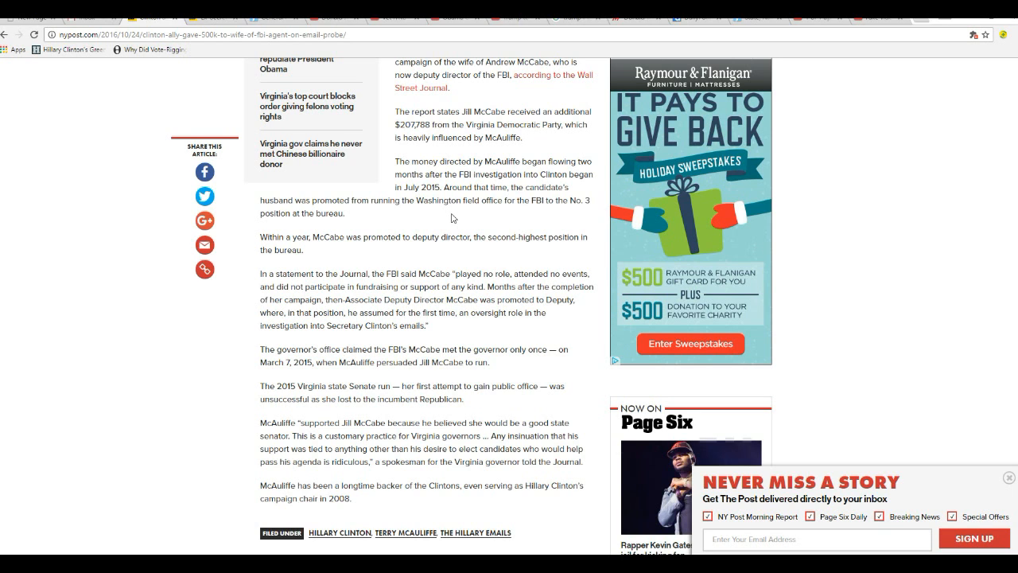
pyautogui.scroll(-3)
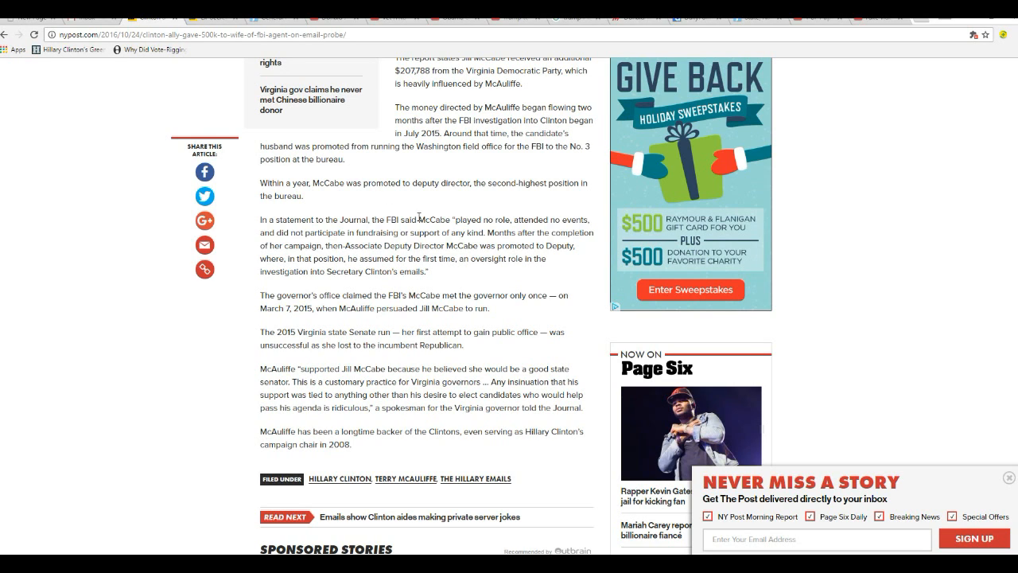
pyautogui.moveTo(497, 268)
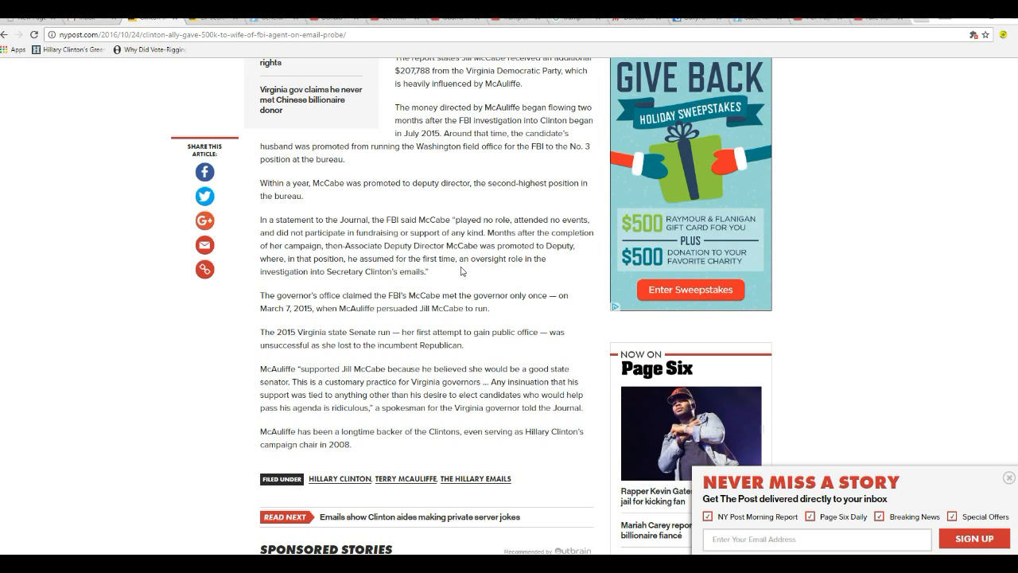
pyautogui.moveTo(474, 271)
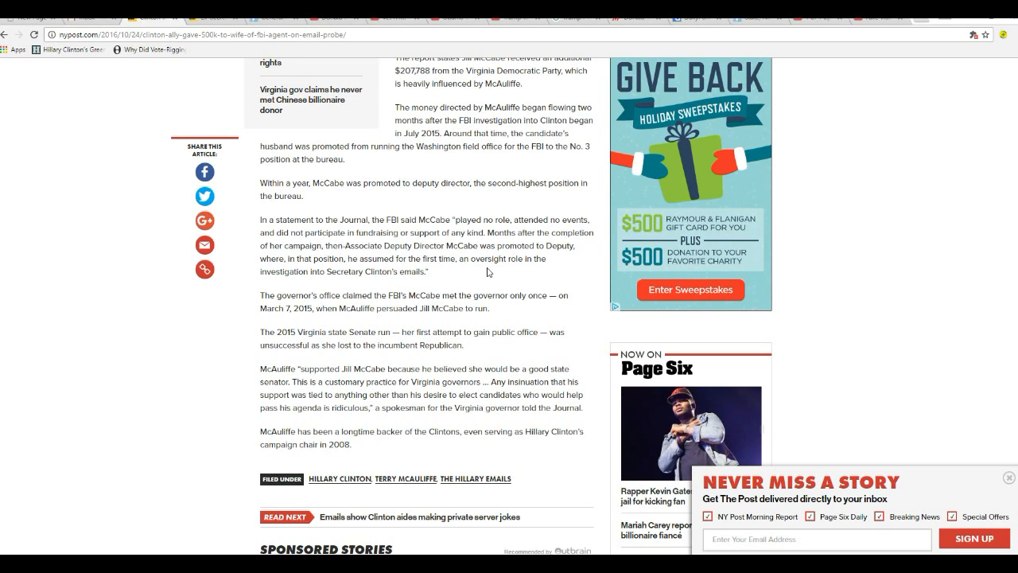
pyautogui.moveTo(489, 278)
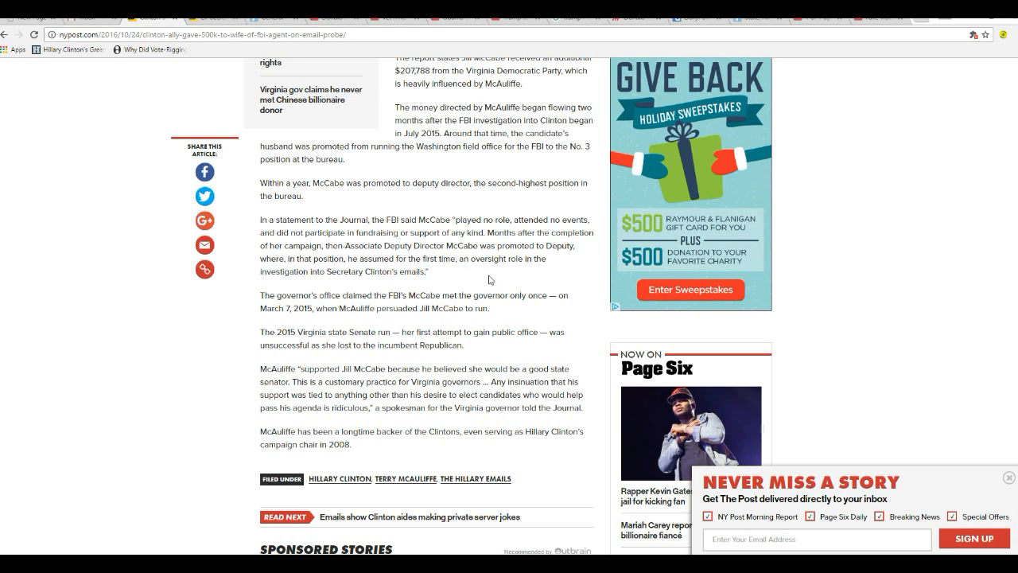
pyautogui.moveTo(484, 278)
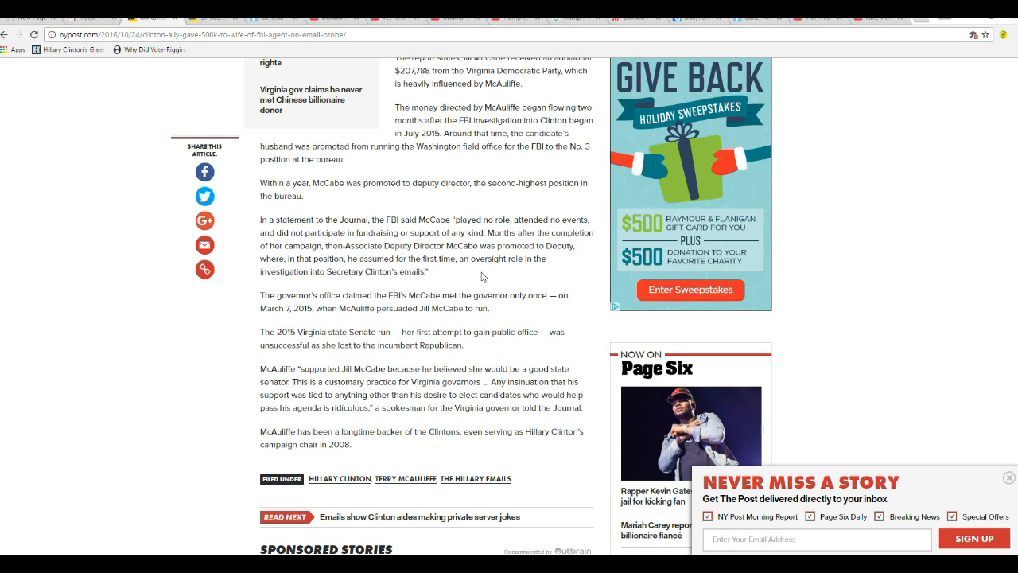
pyautogui.moveTo(489, 273)
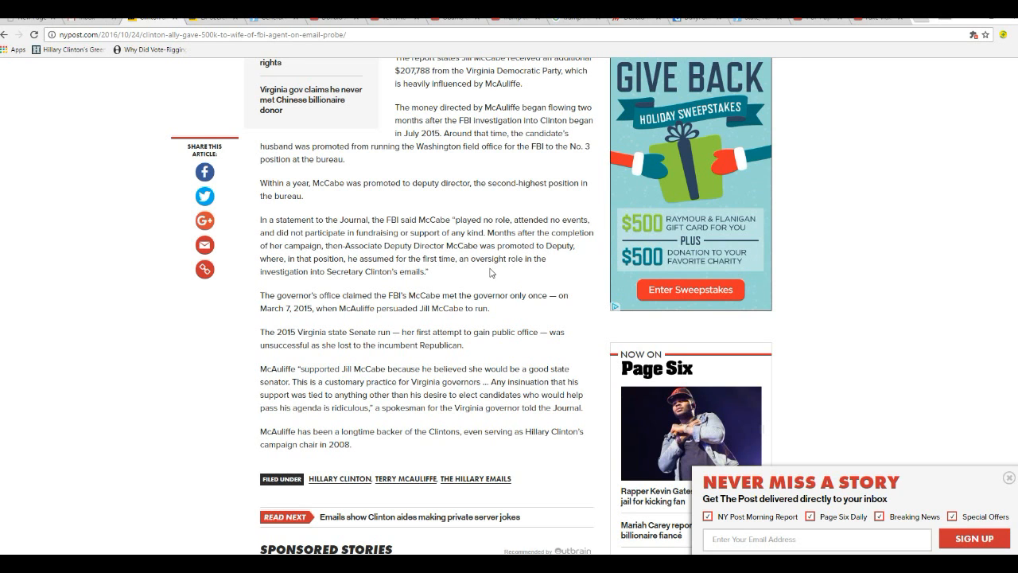
pyautogui.scroll(-3)
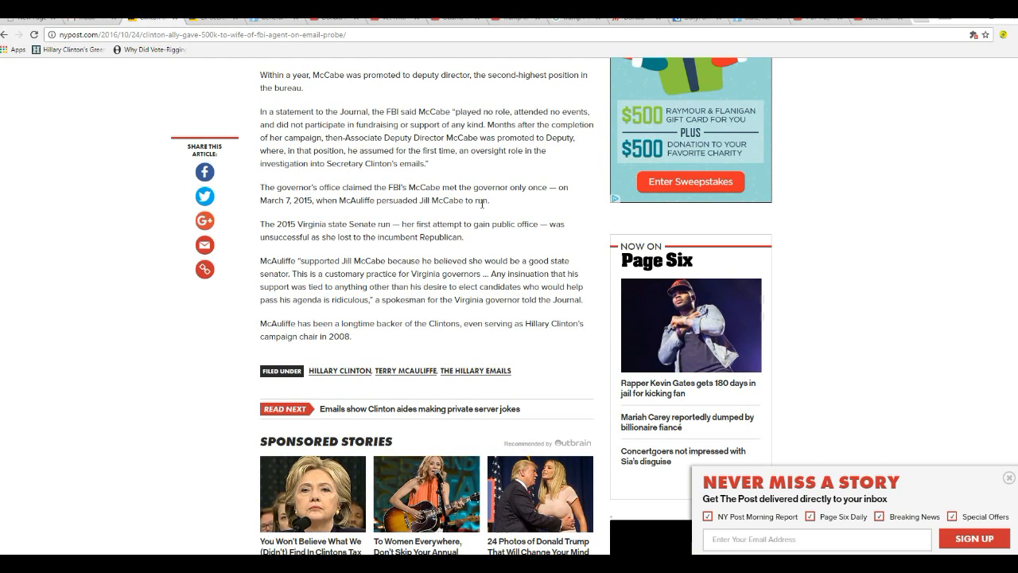
pyautogui.moveTo(517, 207)
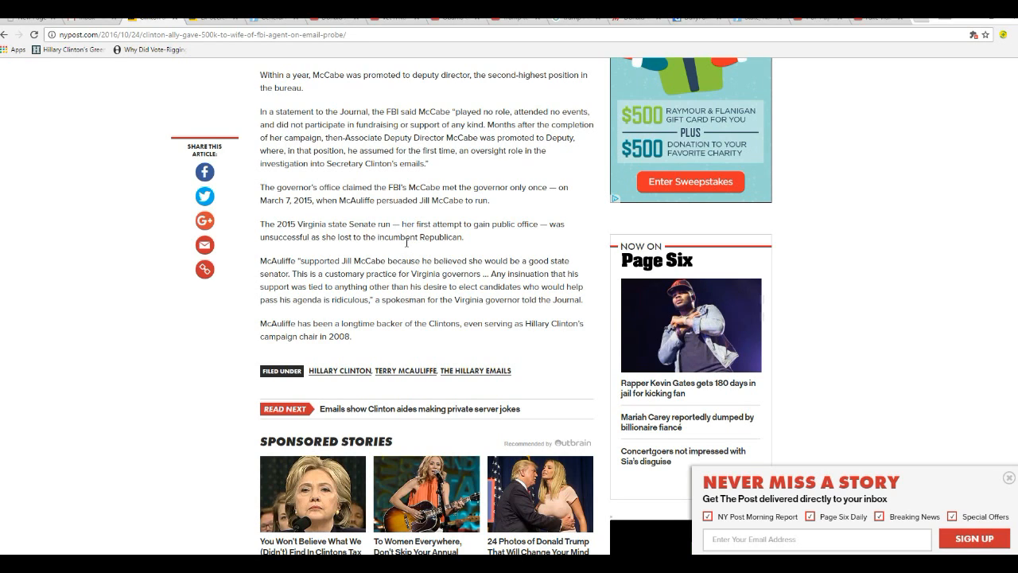
pyautogui.moveTo(404, 249)
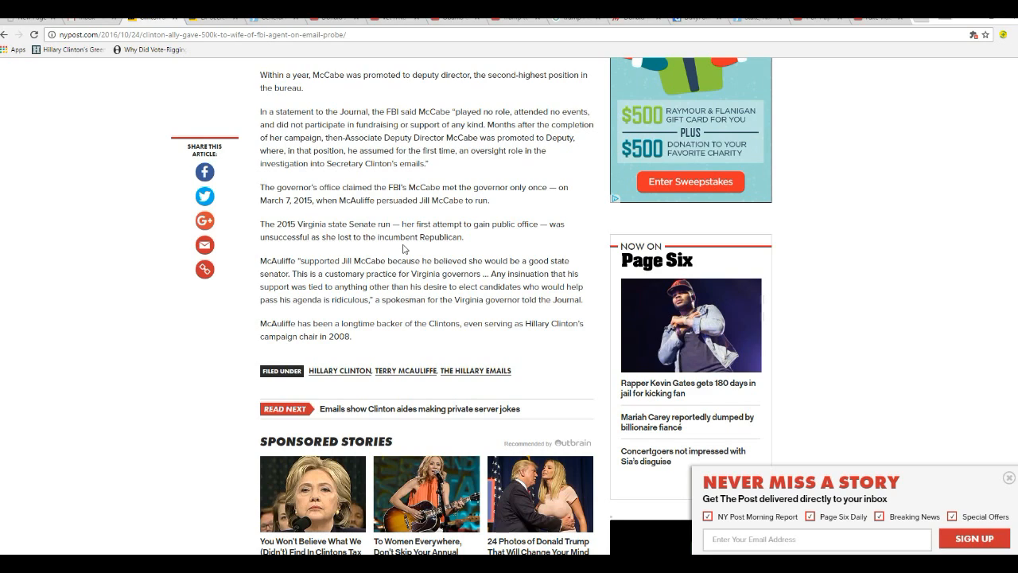
pyautogui.moveTo(216, 384)
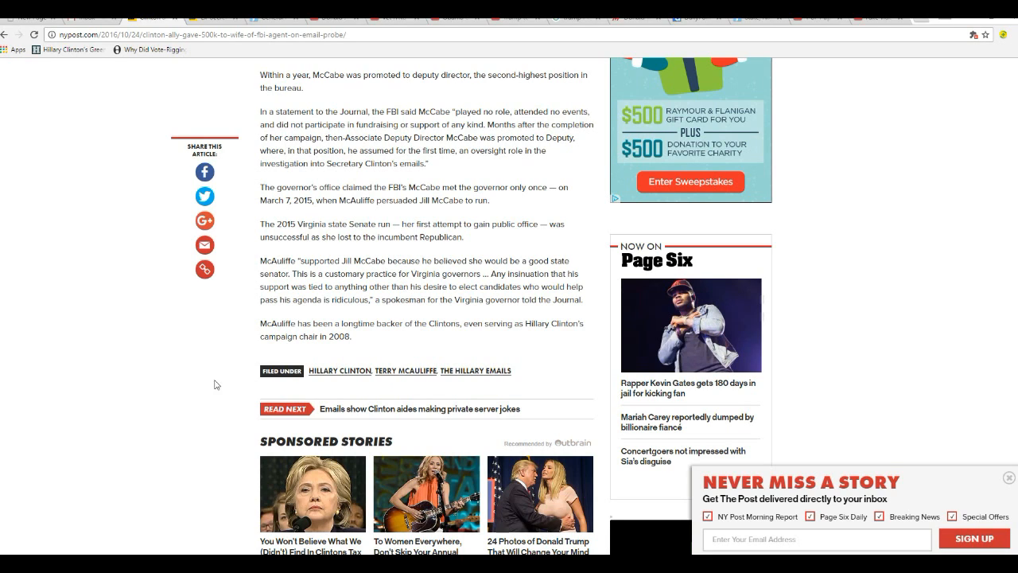
pyautogui.moveTo(246, 328)
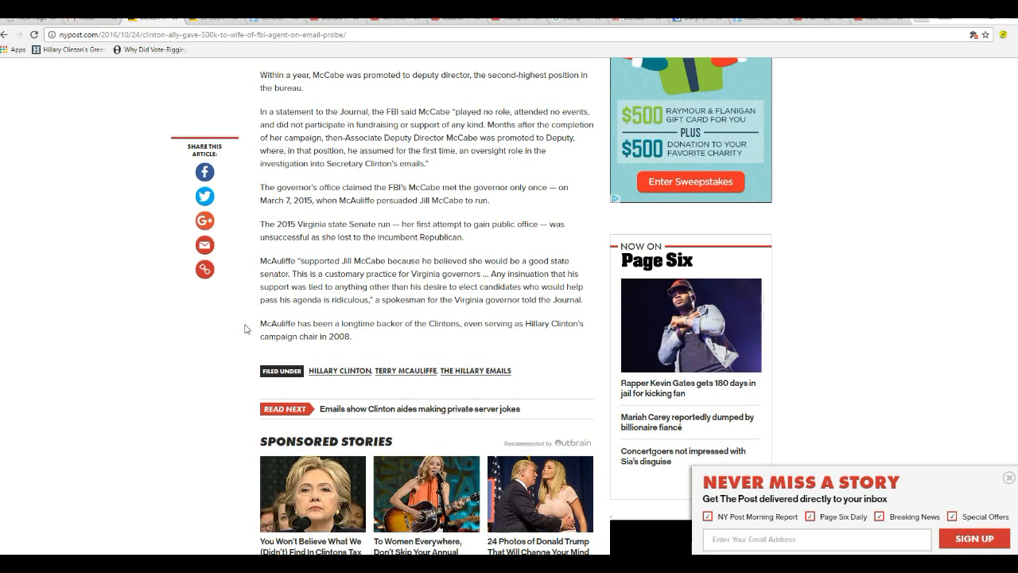
pyautogui.moveTo(222, 308)
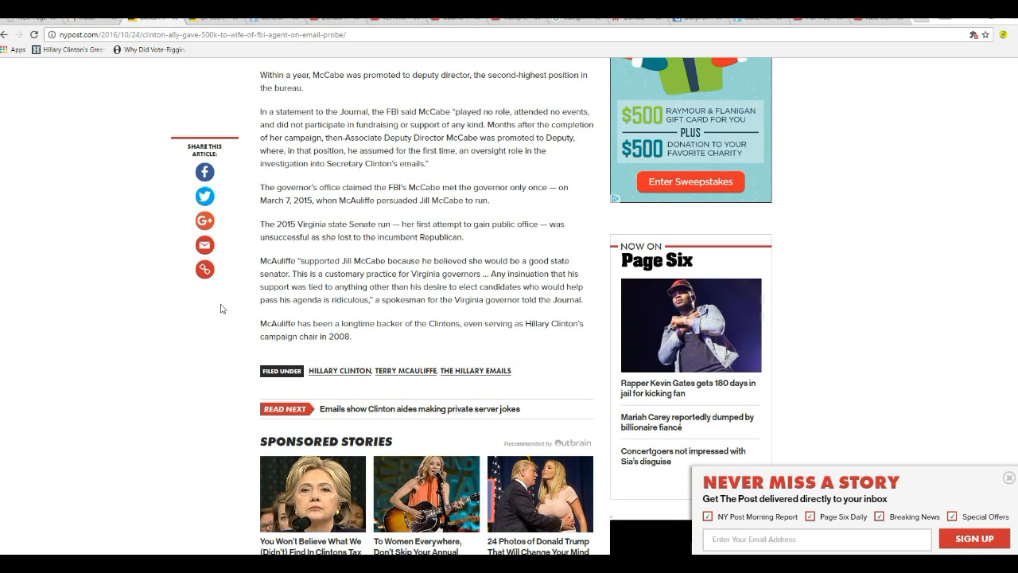
pyautogui.moveTo(230, 315)
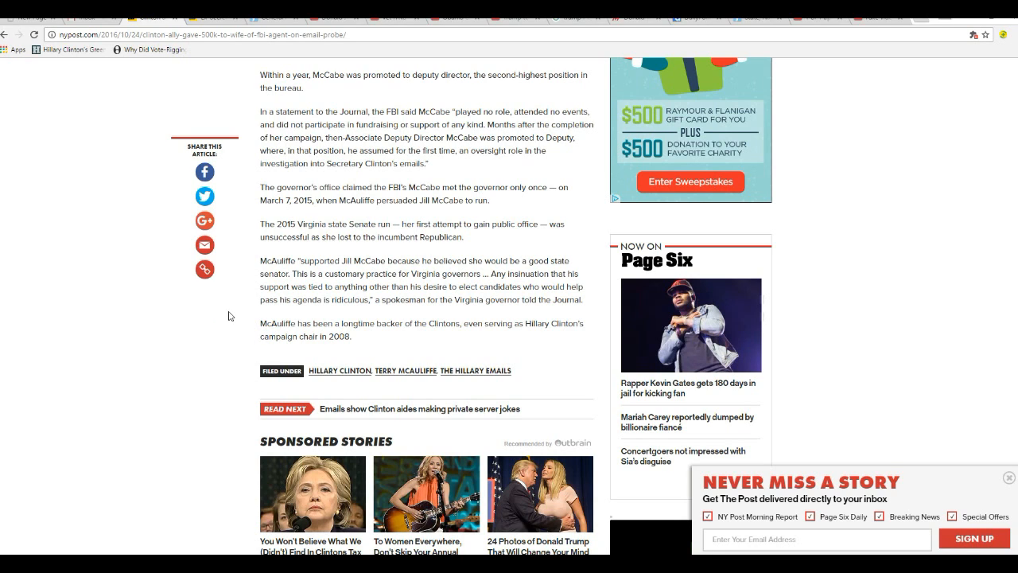
pyautogui.moveTo(276, 296)
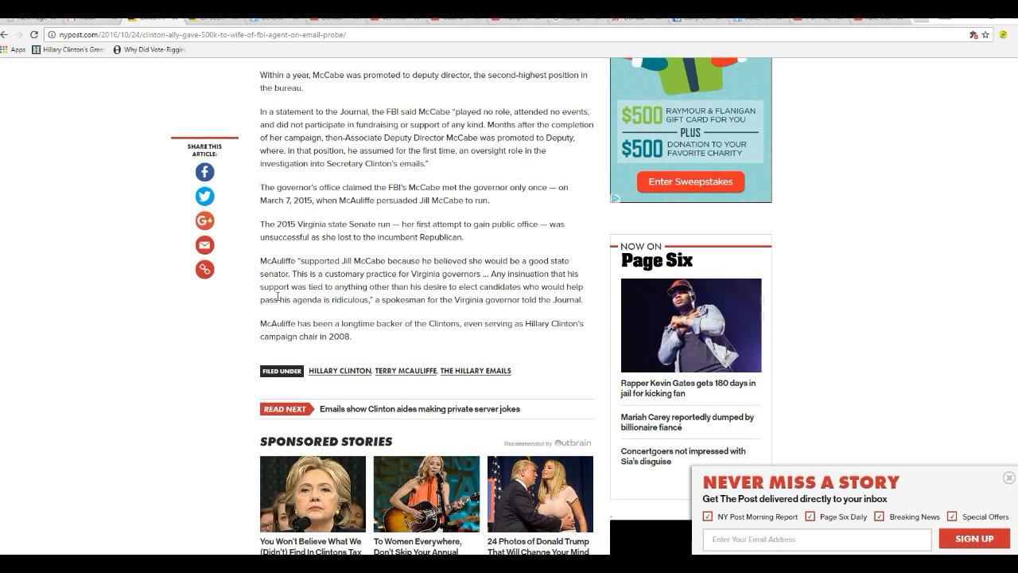
pyautogui.moveTo(247, 307)
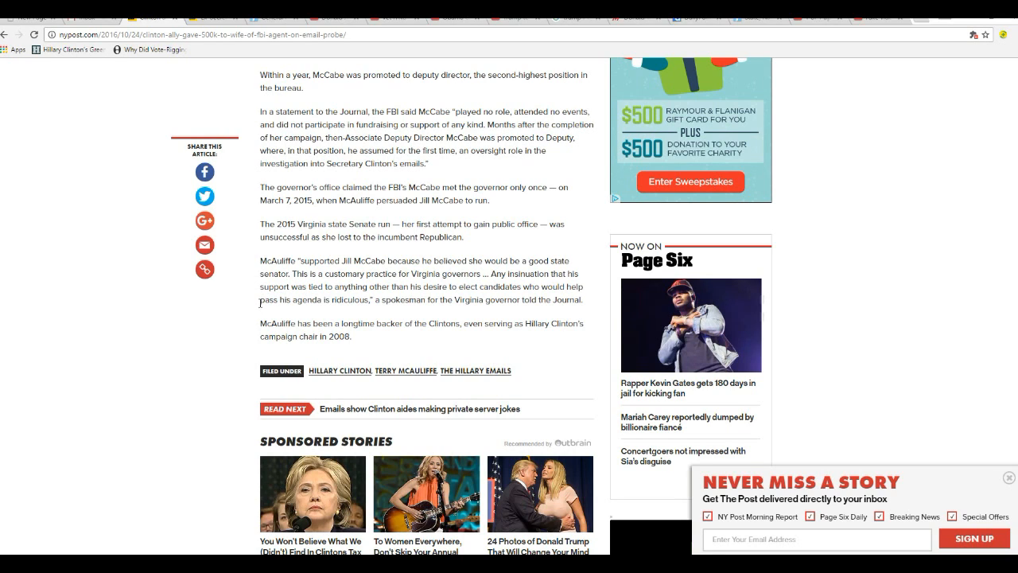
pyautogui.moveTo(436, 342)
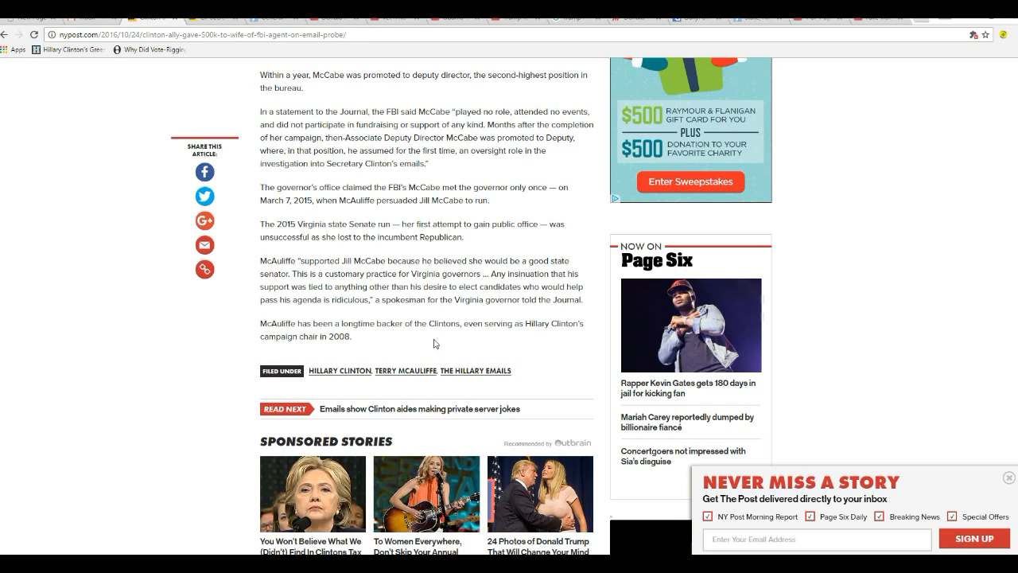
pyautogui.moveTo(246, 308)
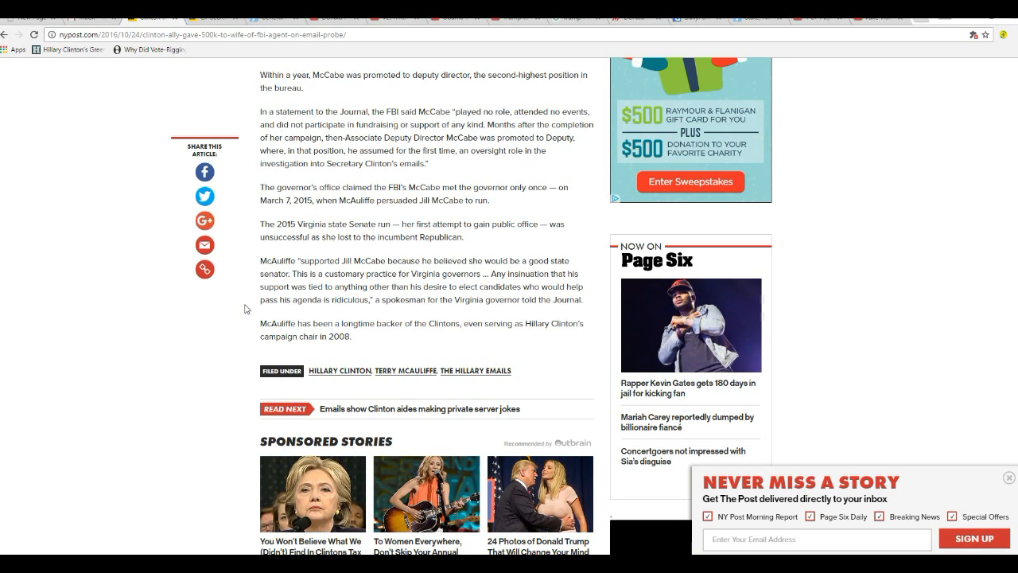
pyautogui.moveTo(279, 314)
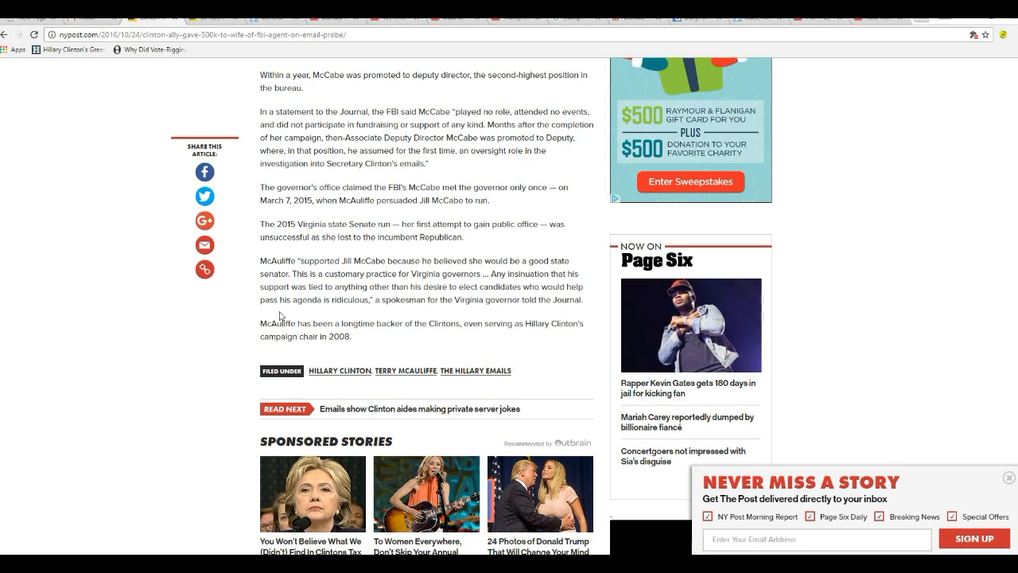
pyautogui.moveTo(262, 296)
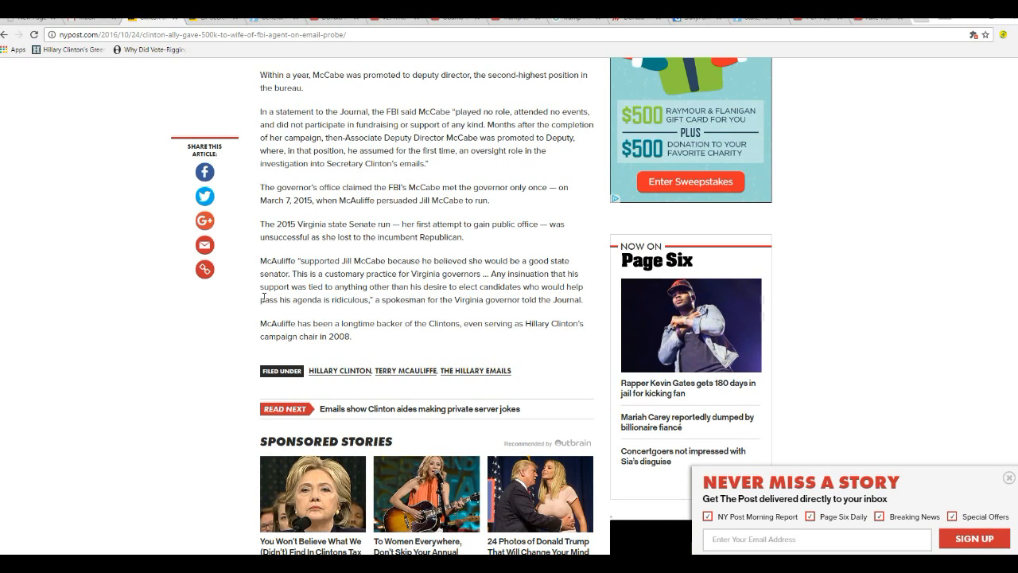
pyautogui.moveTo(248, 306)
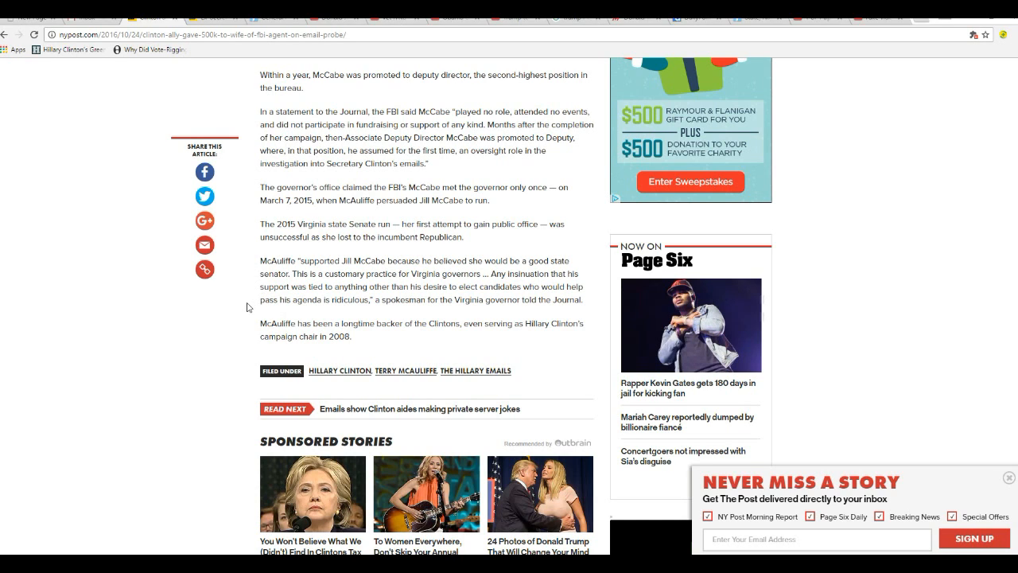
pyautogui.moveTo(250, 305)
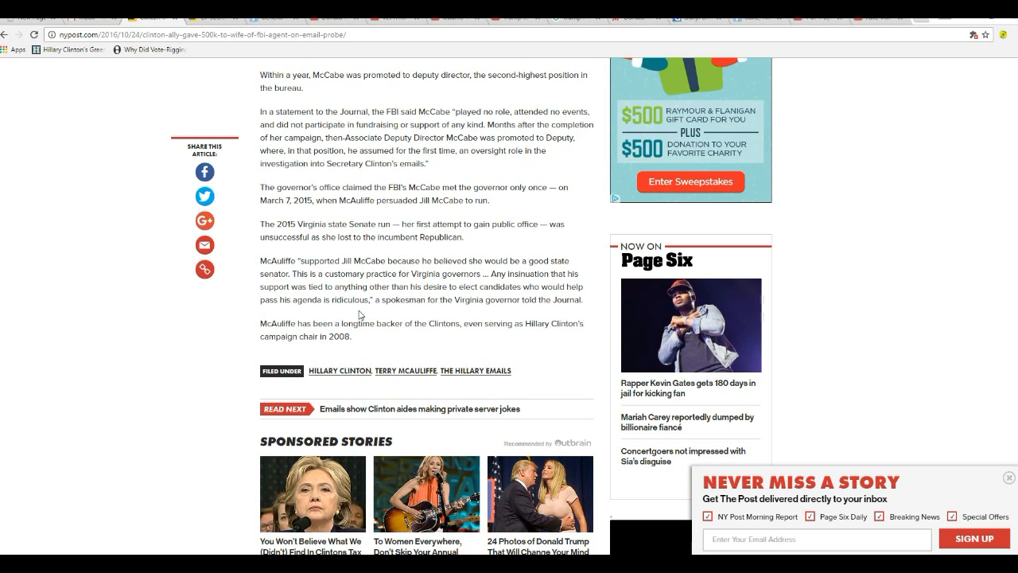
pyautogui.moveTo(363, 332)
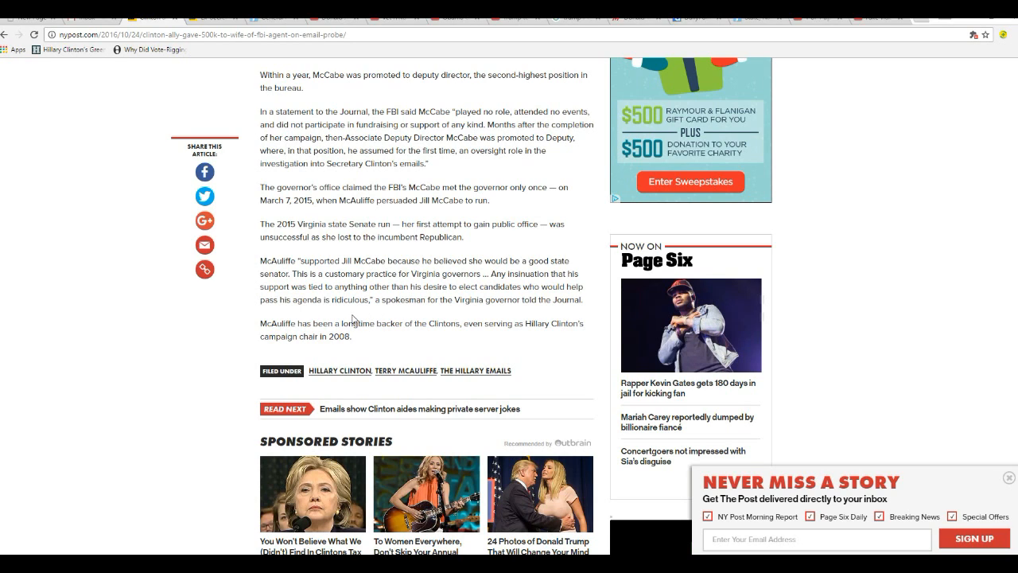
pyautogui.moveTo(337, 304)
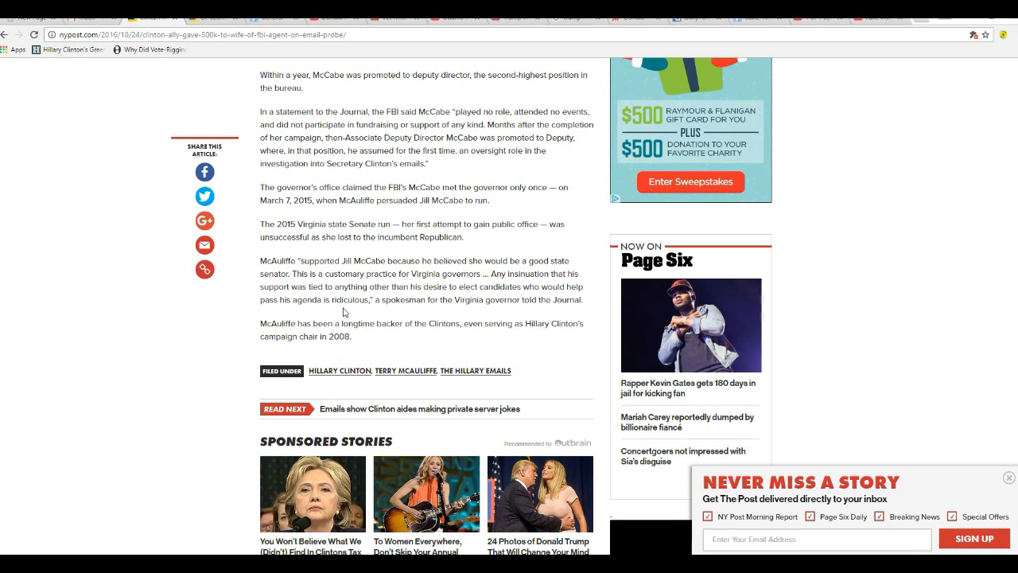
pyautogui.moveTo(374, 342)
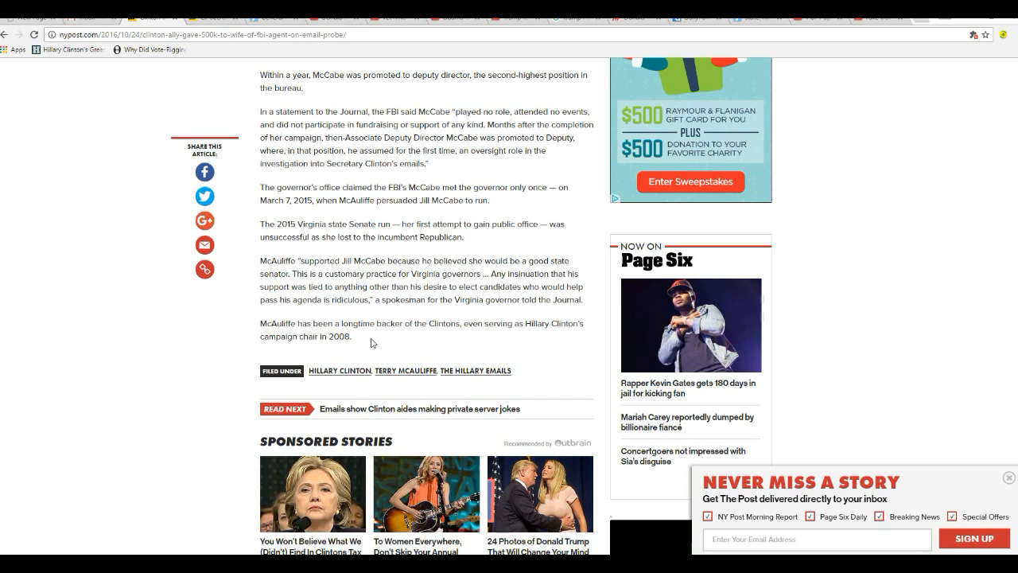
pyautogui.moveTo(378, 342)
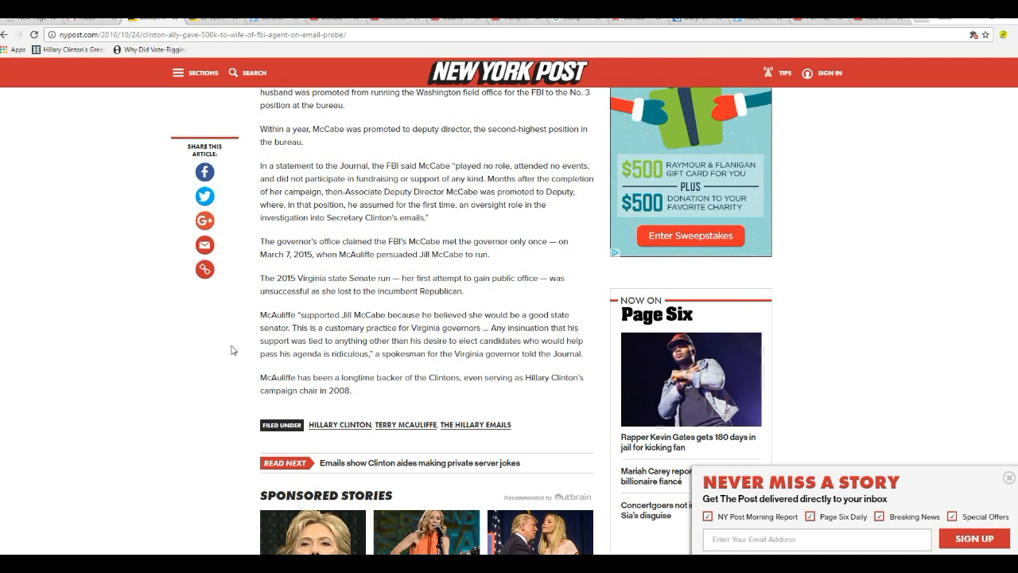
# - Scroll back up to the McAuliffe-hugging-Clinton photo caption and the $675,000 paragraph
pyautogui.scroll(3)
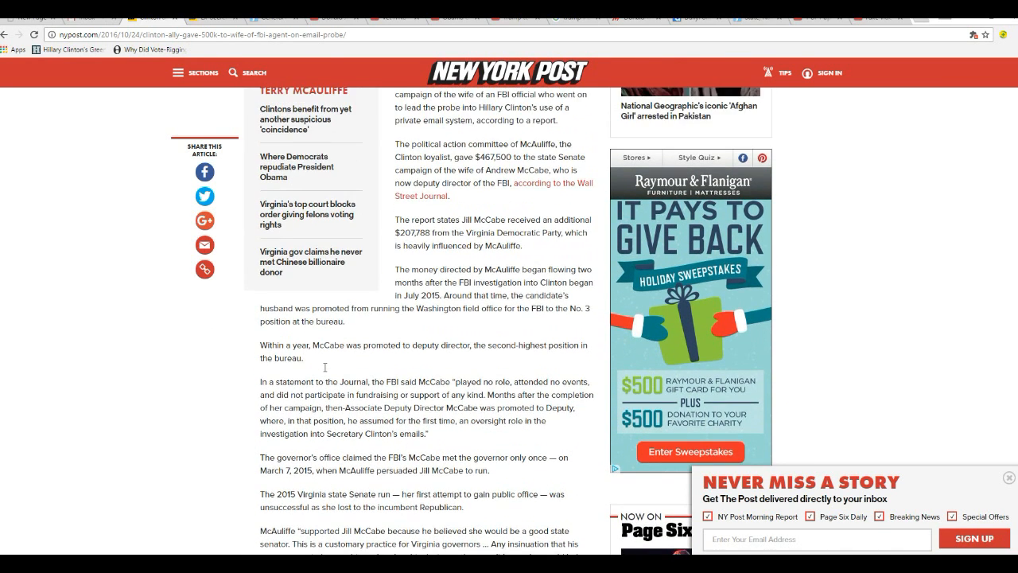
pyautogui.moveTo(273, 378)
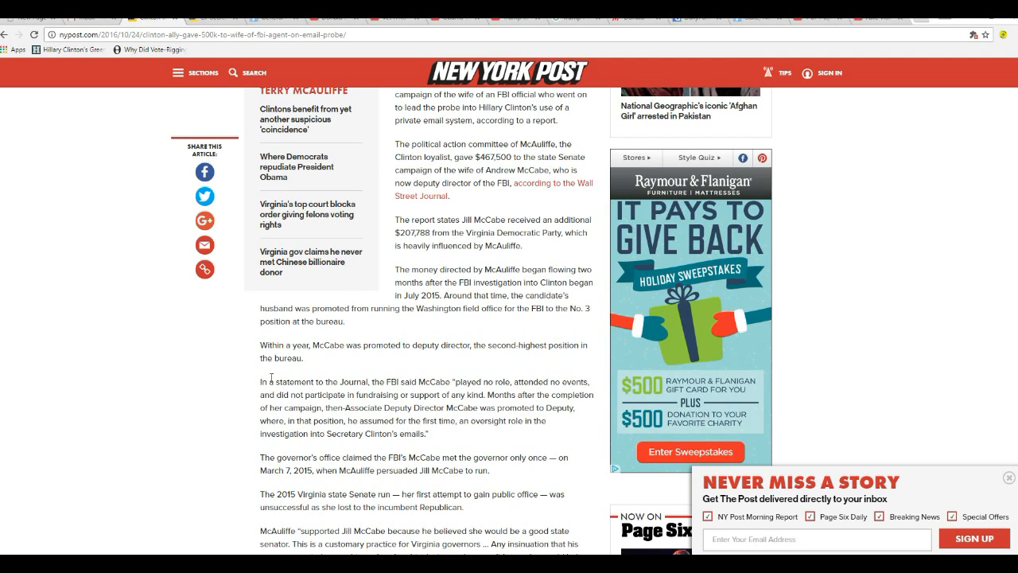
pyautogui.moveTo(237, 356)
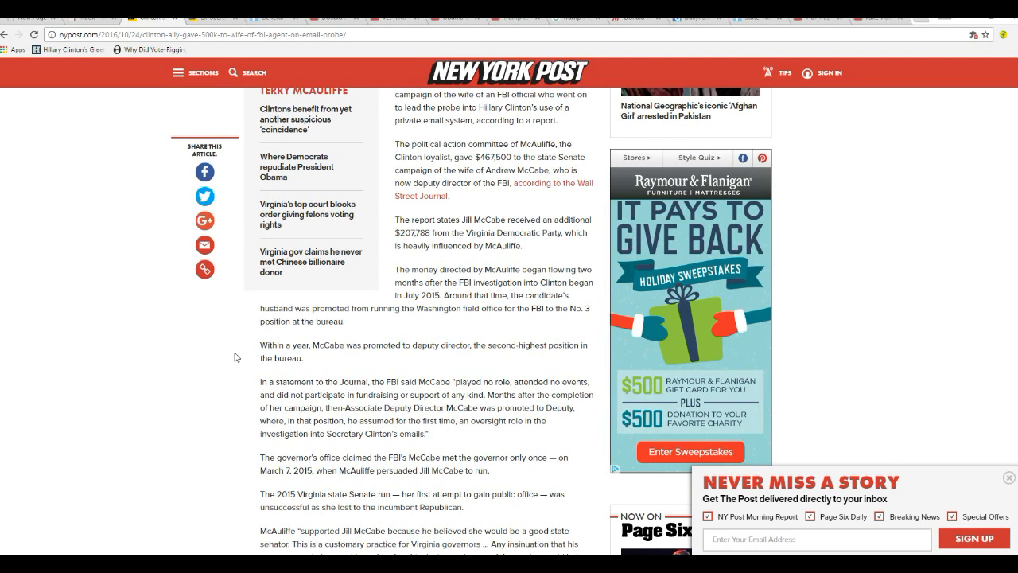
pyautogui.moveTo(254, 409)
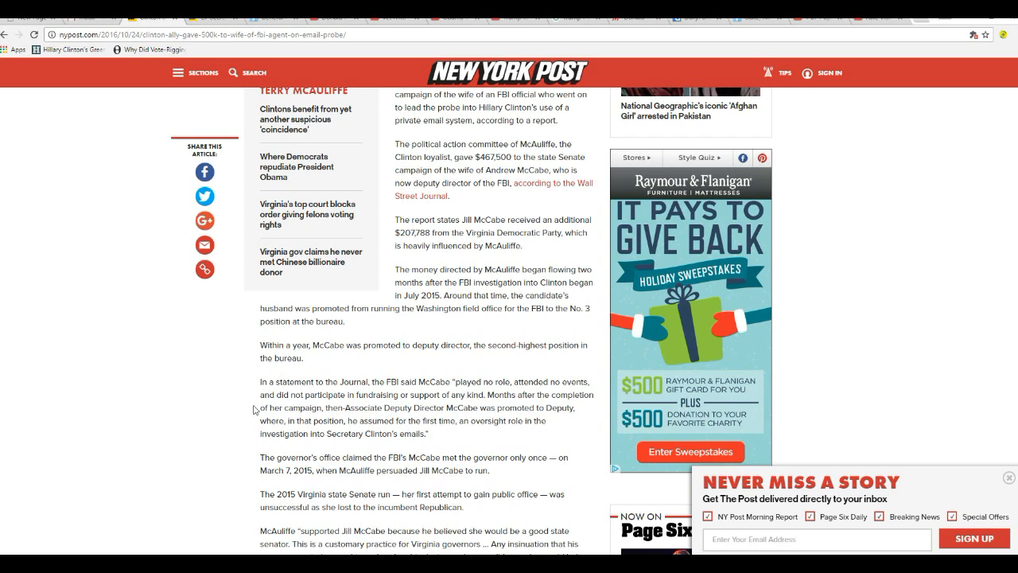
pyautogui.moveTo(370, 389)
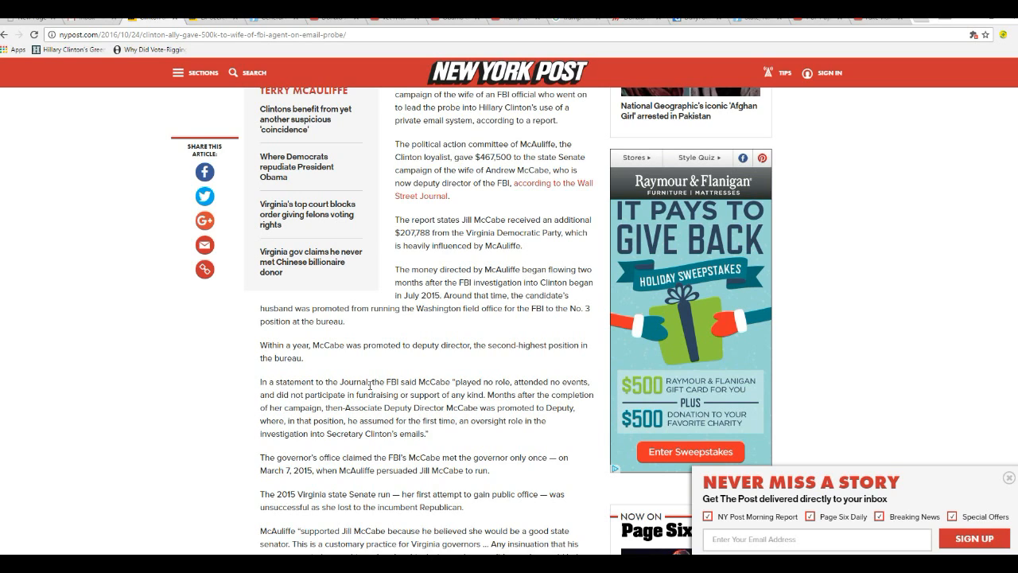
pyautogui.scroll(3)
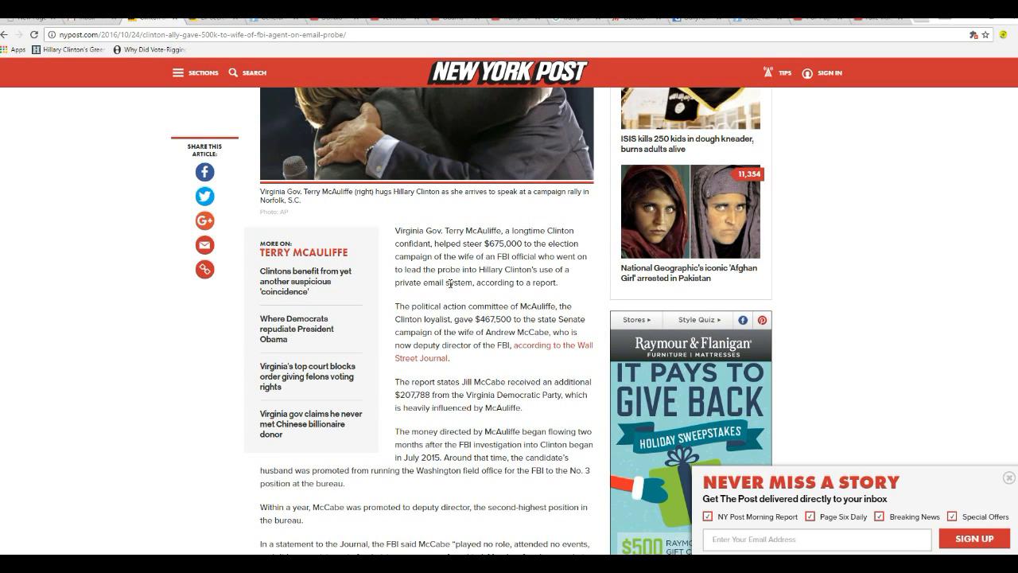
pyautogui.click(1010, 477)
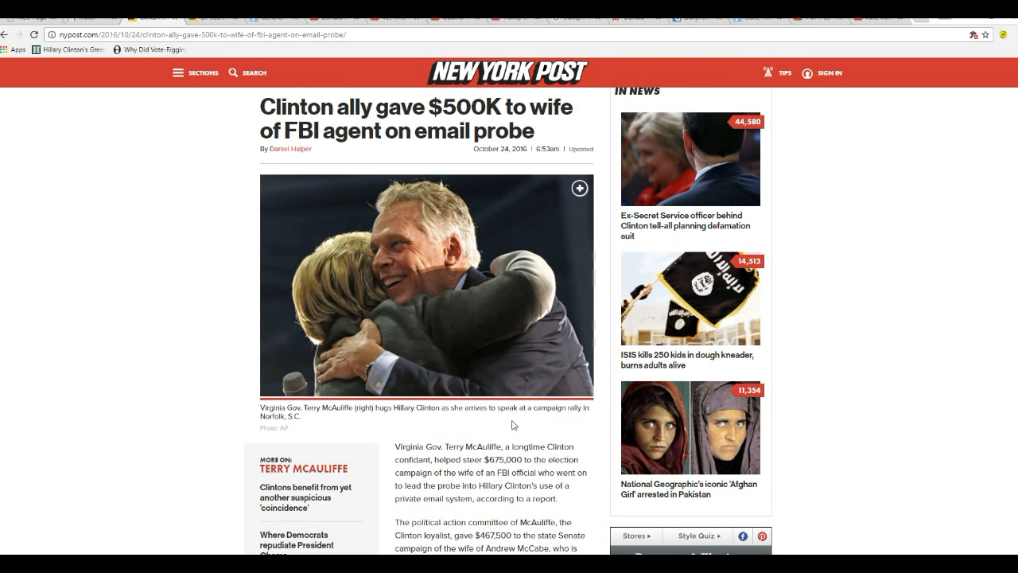
pyautogui.scroll(-3)
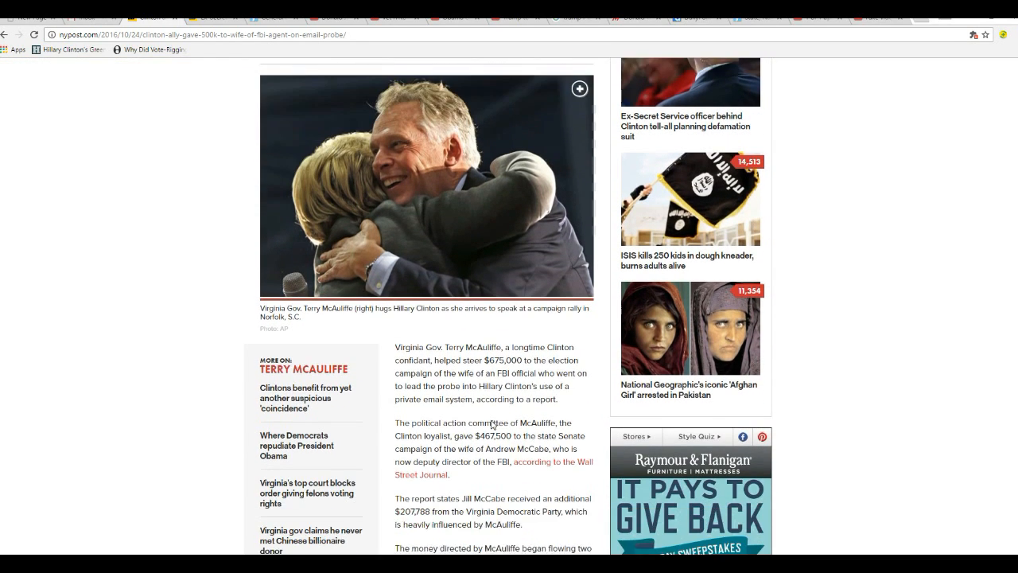
pyautogui.scroll(-3)
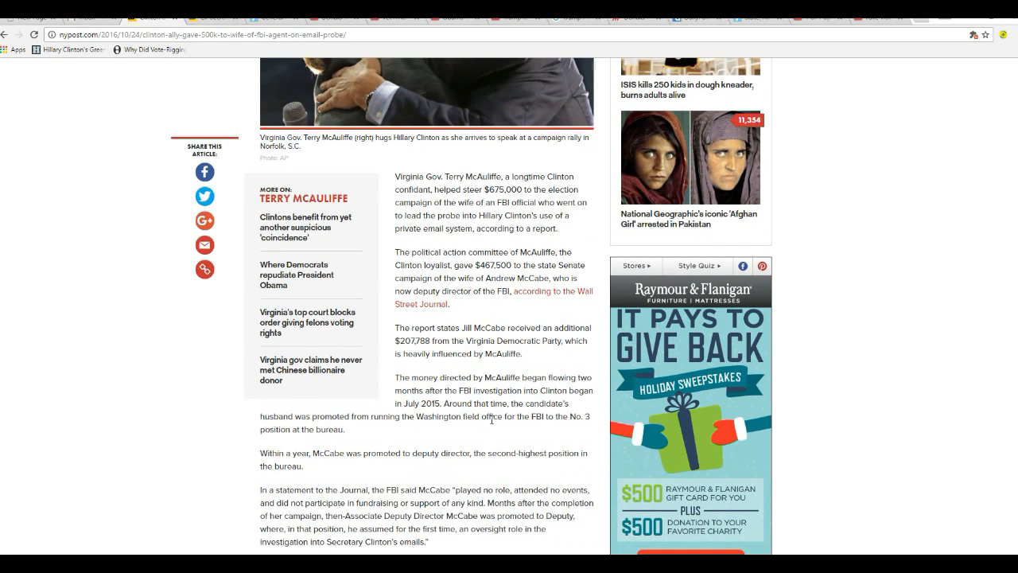
pyautogui.moveTo(401, 396)
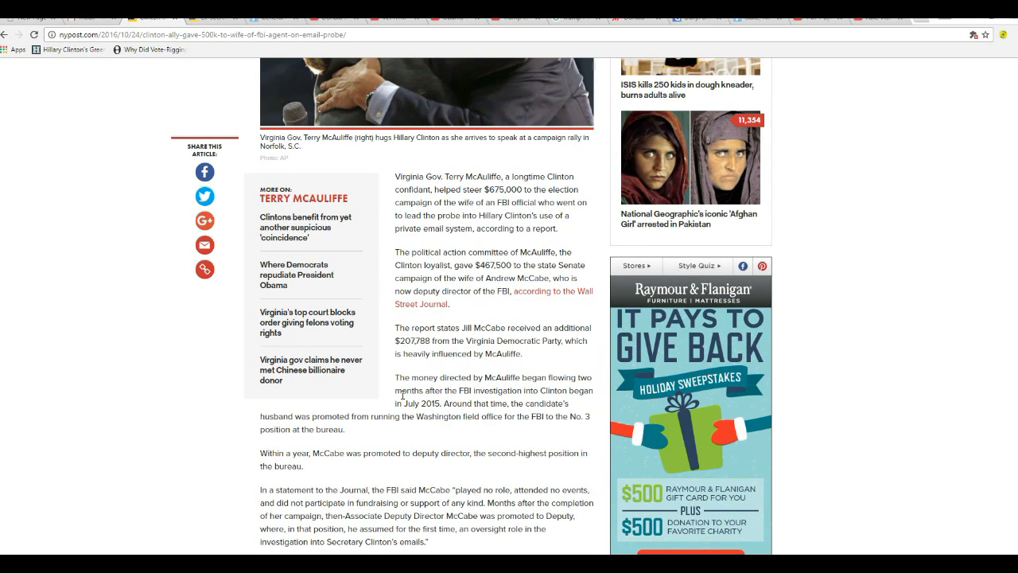
pyautogui.moveTo(468, 360)
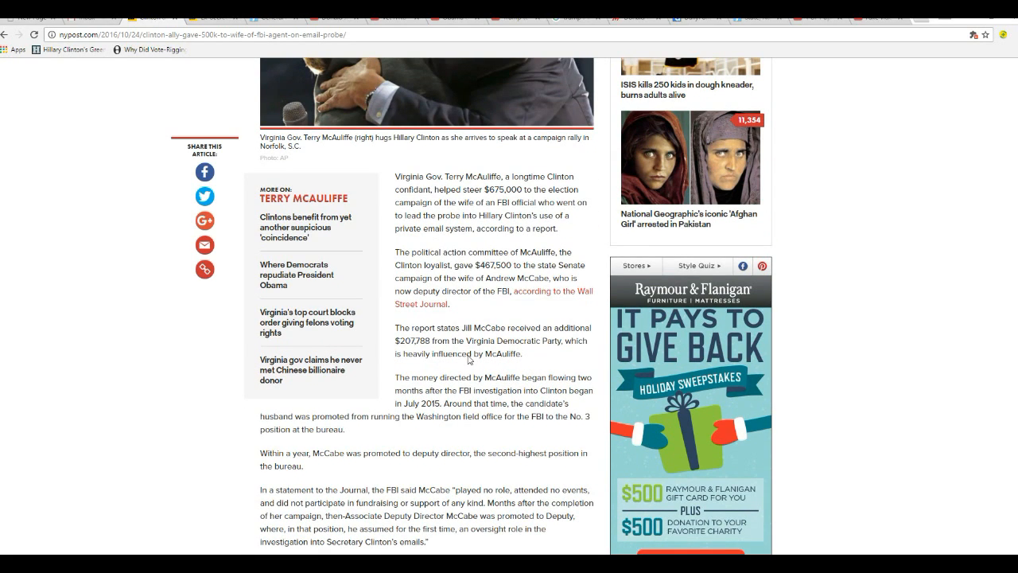
pyautogui.moveTo(442, 374)
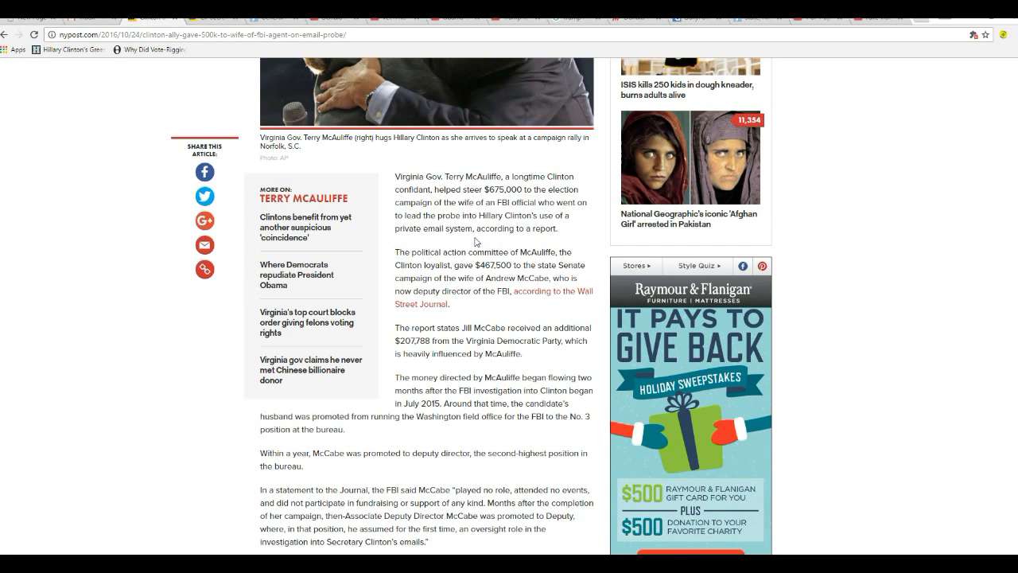
pyautogui.moveTo(480, 244)
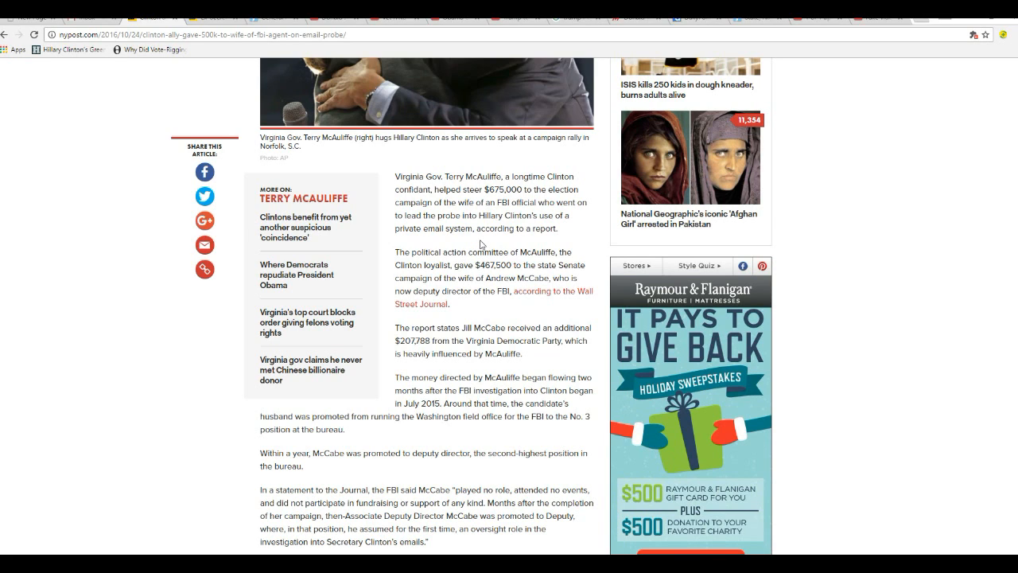
pyautogui.moveTo(478, 233)
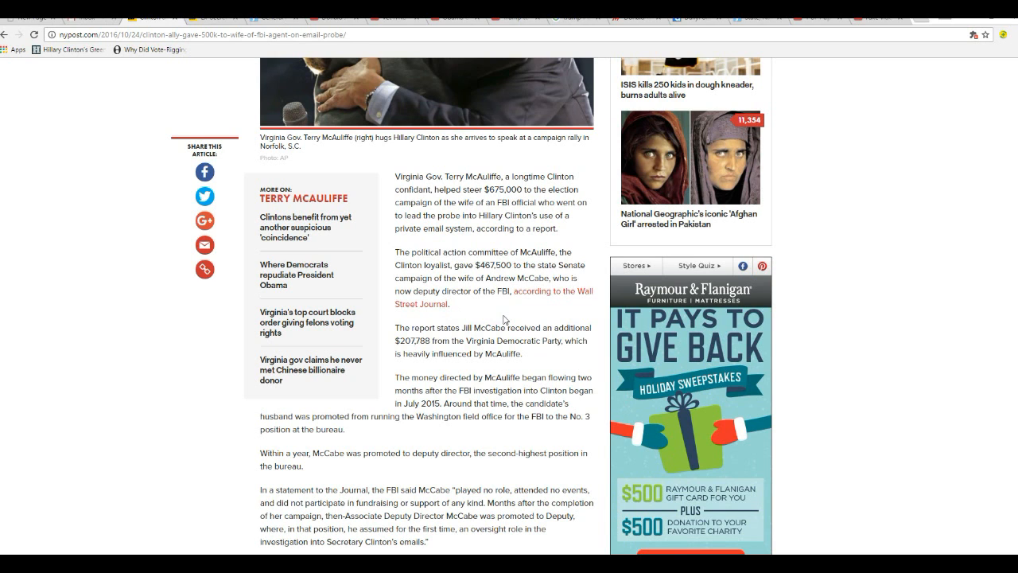
pyautogui.scroll(-3)
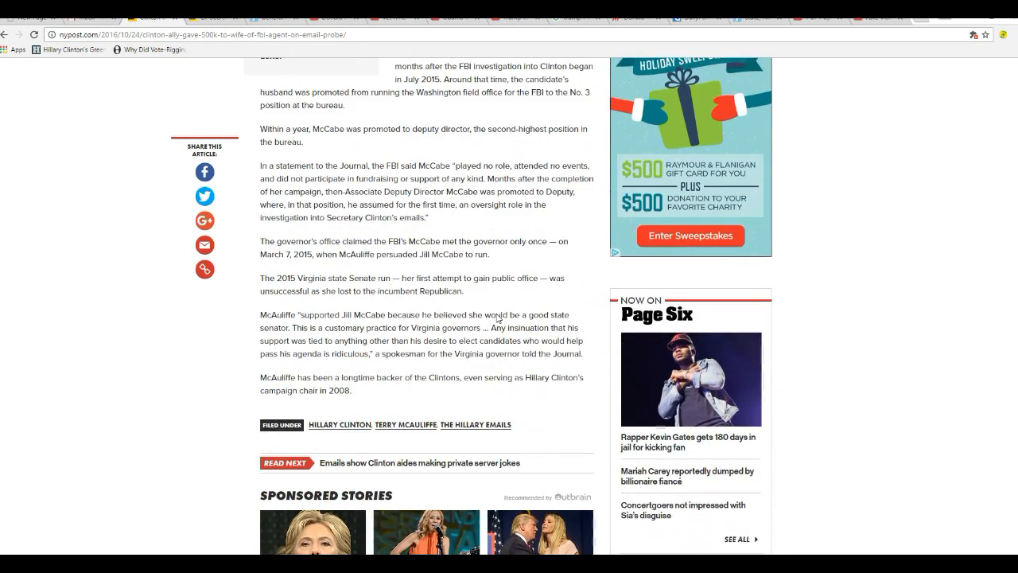
pyautogui.scroll(-3)
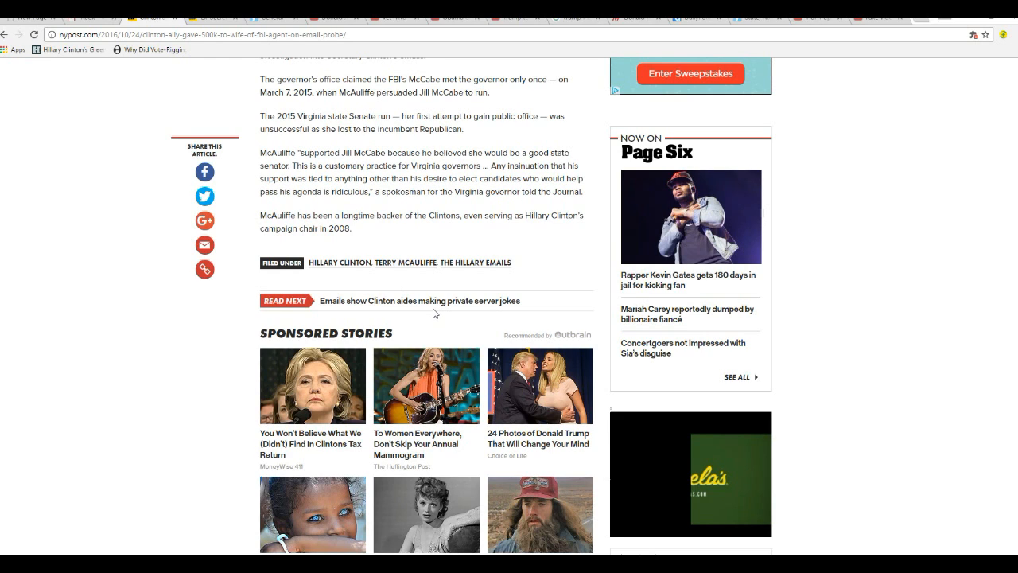
pyautogui.scroll(3)
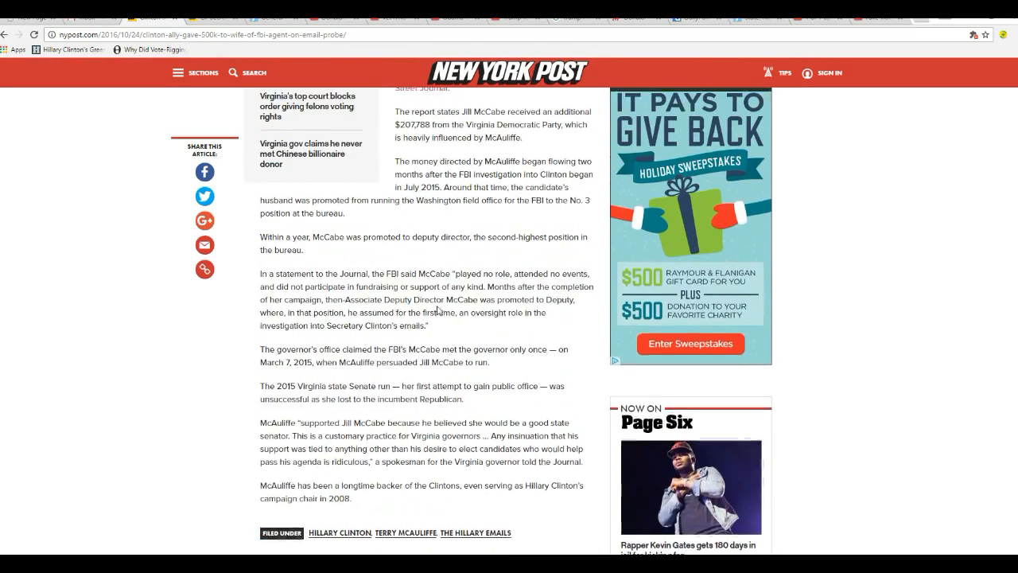
pyautogui.scroll(3)
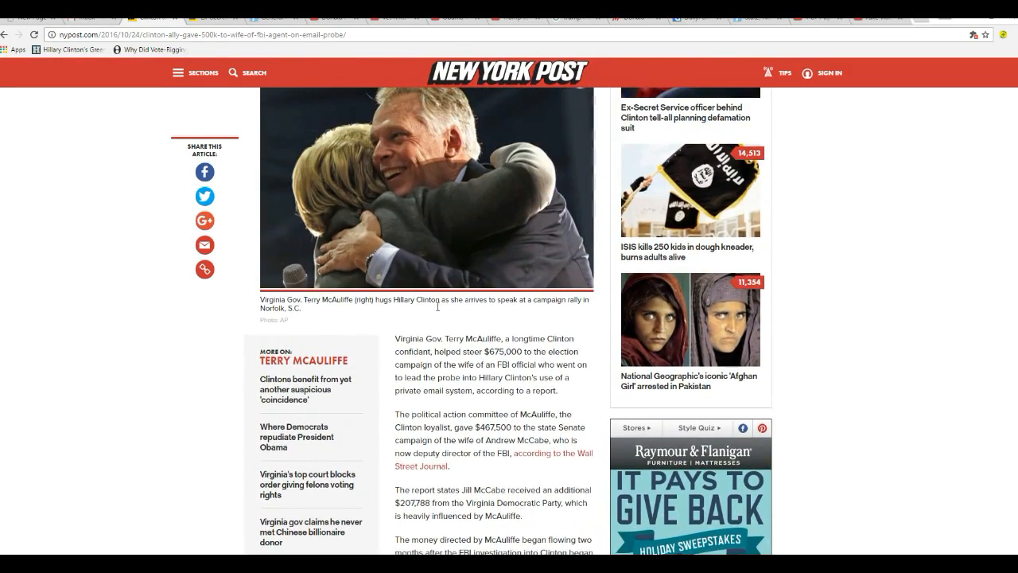
pyautogui.scroll(3)
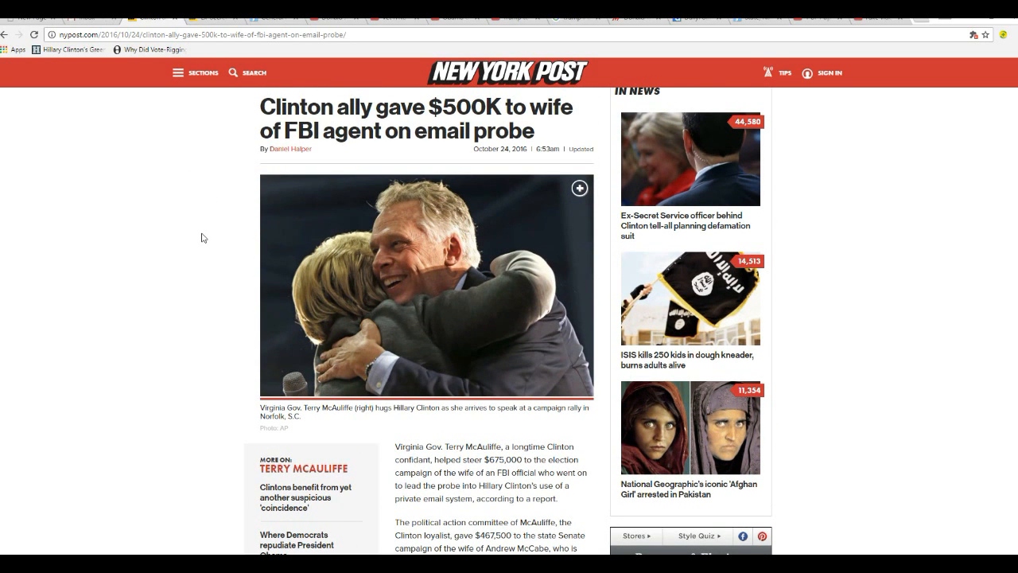
pyautogui.moveTo(222, 255)
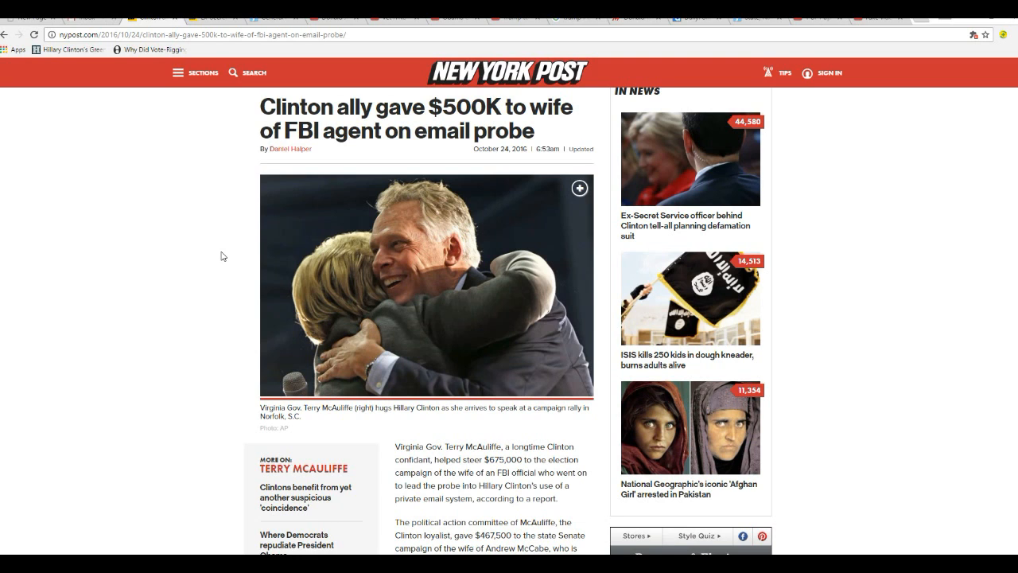
pyautogui.moveTo(201, 349)
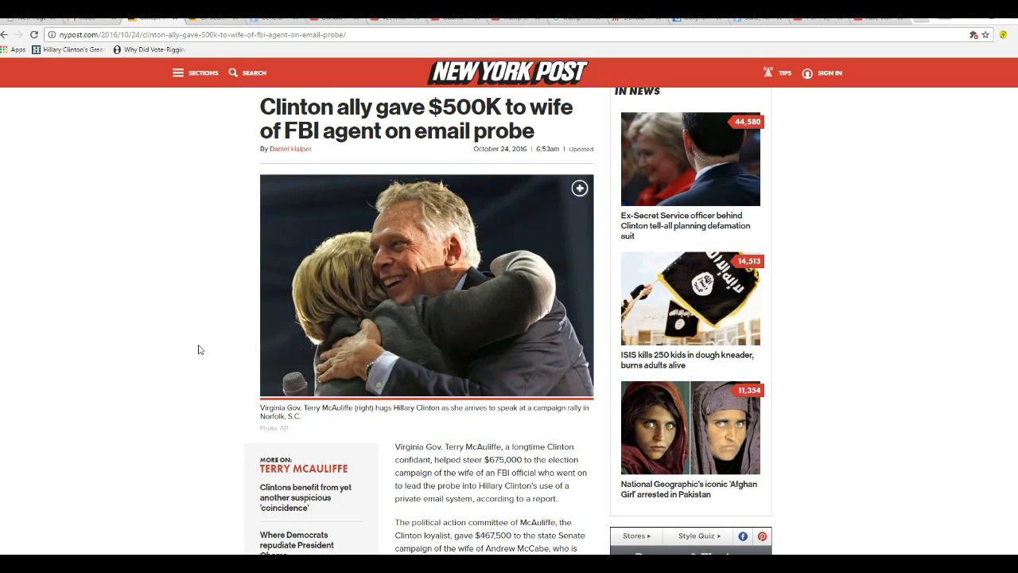
# - Scroll past the rally photo through the FBI statement and Jill McCabe's 2015 Senate run
pyautogui.scroll(-3)
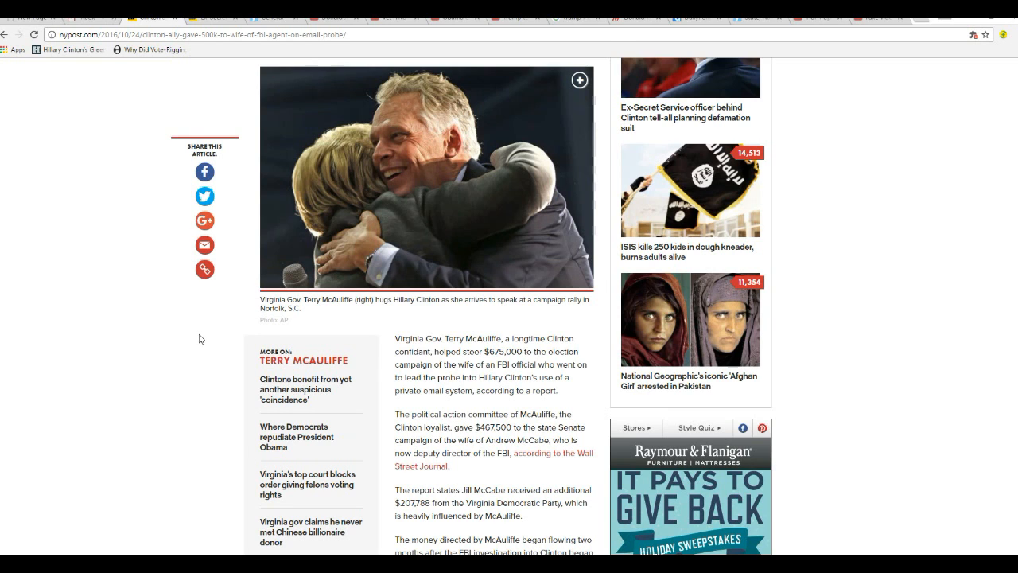
pyautogui.scroll(-3)
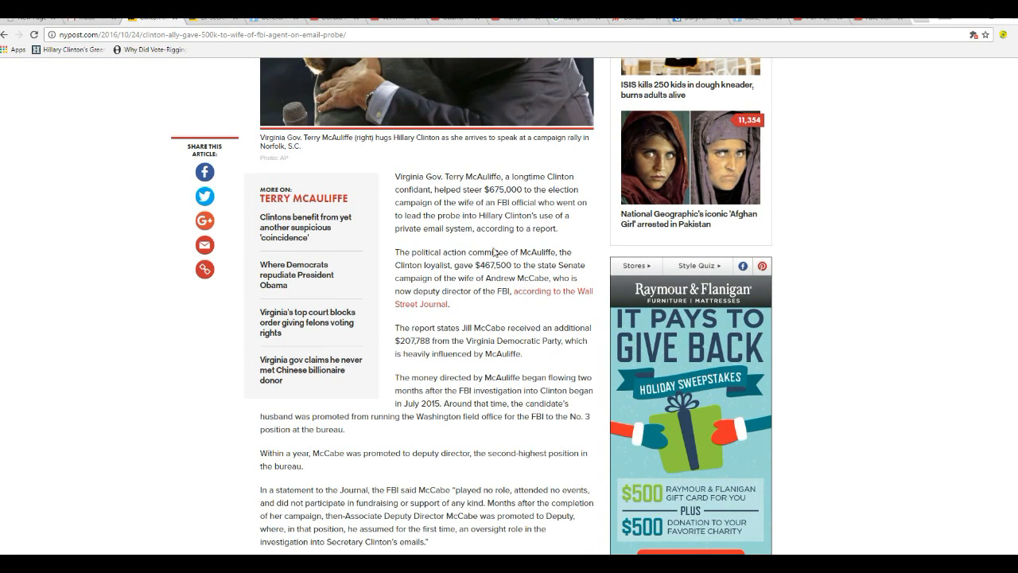
pyautogui.moveTo(456, 241)
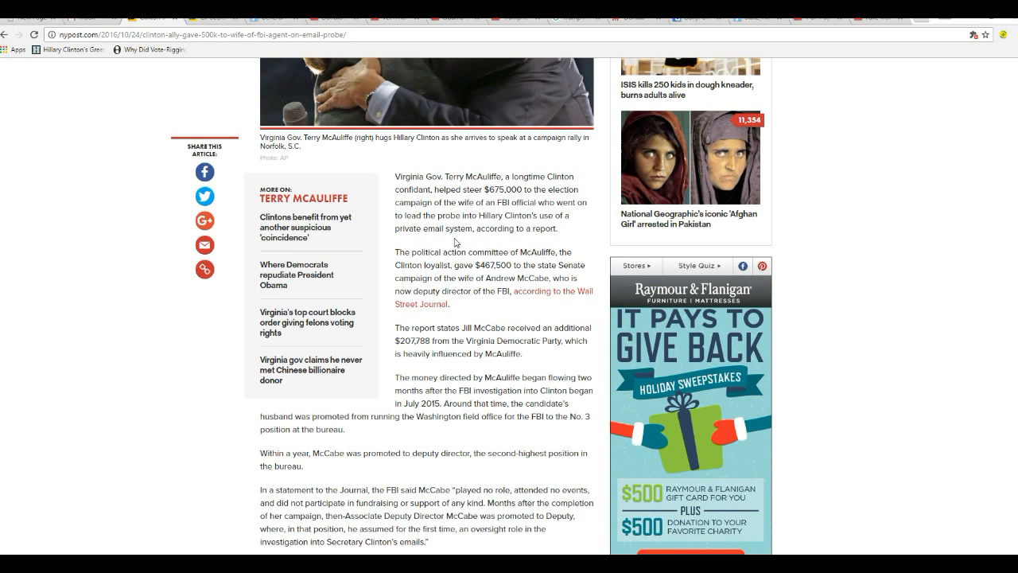
pyautogui.scroll(-3)
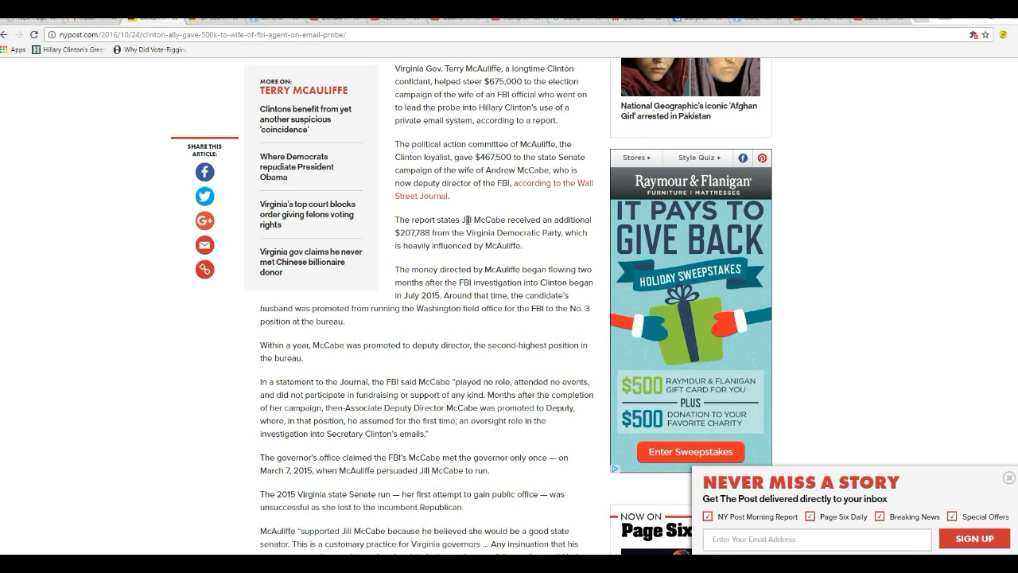
pyautogui.moveTo(459, 258)
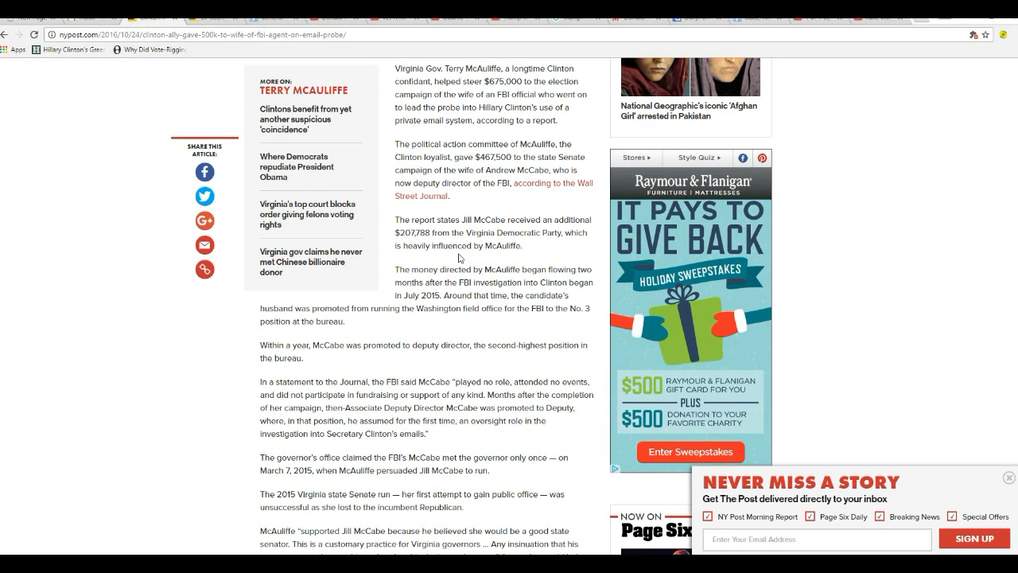
pyautogui.moveTo(487, 340)
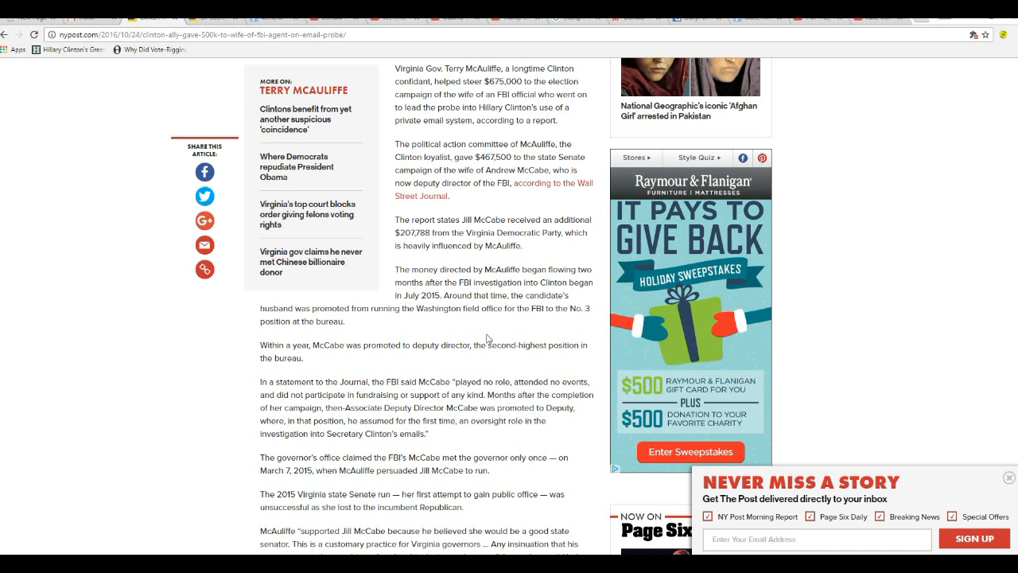
# - Scroll down to the Read Next link, then back up to the rally photo and $675,000 paragraph
pyautogui.scroll(-3)
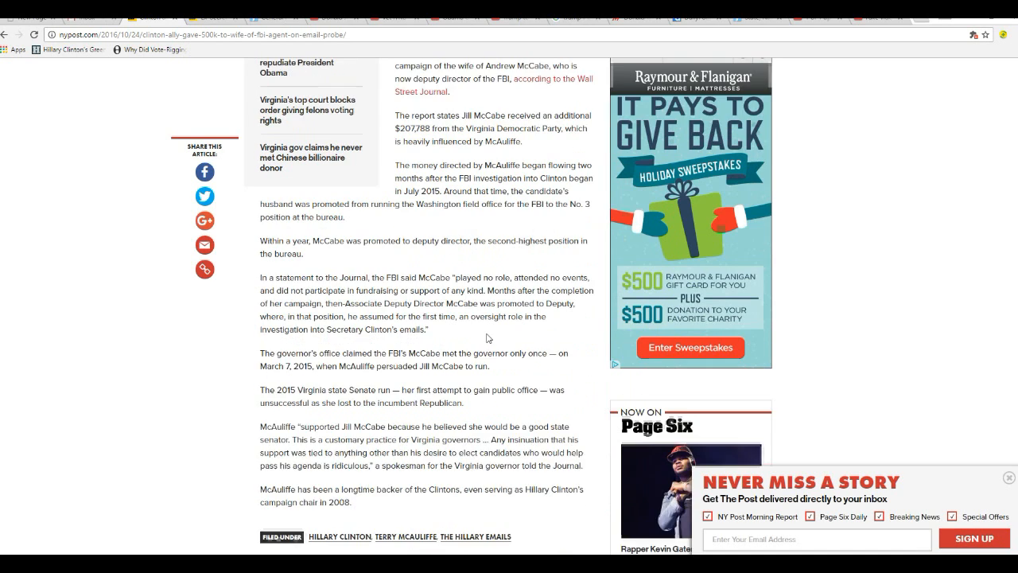
pyautogui.scroll(-3)
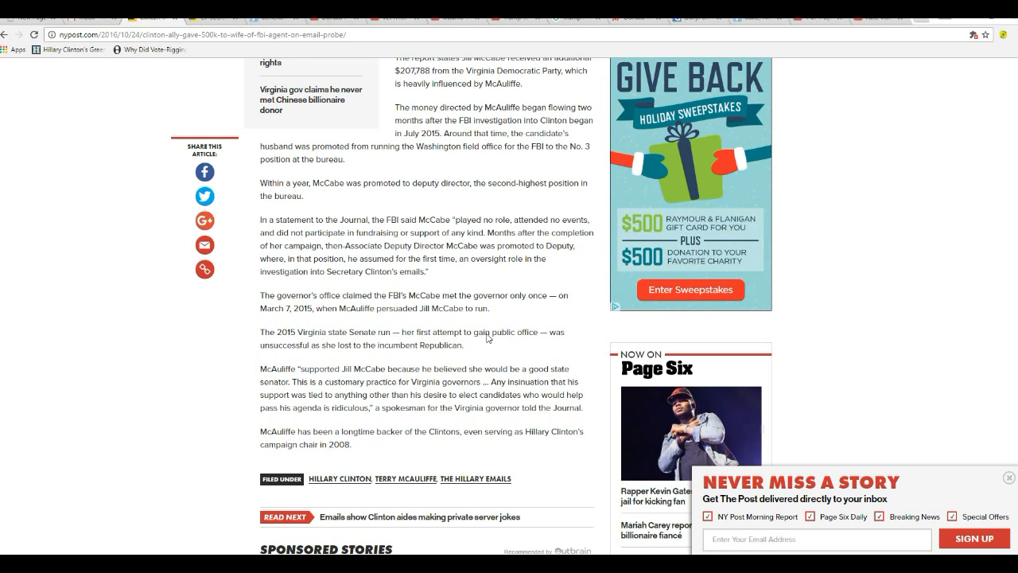
pyautogui.moveTo(445, 361)
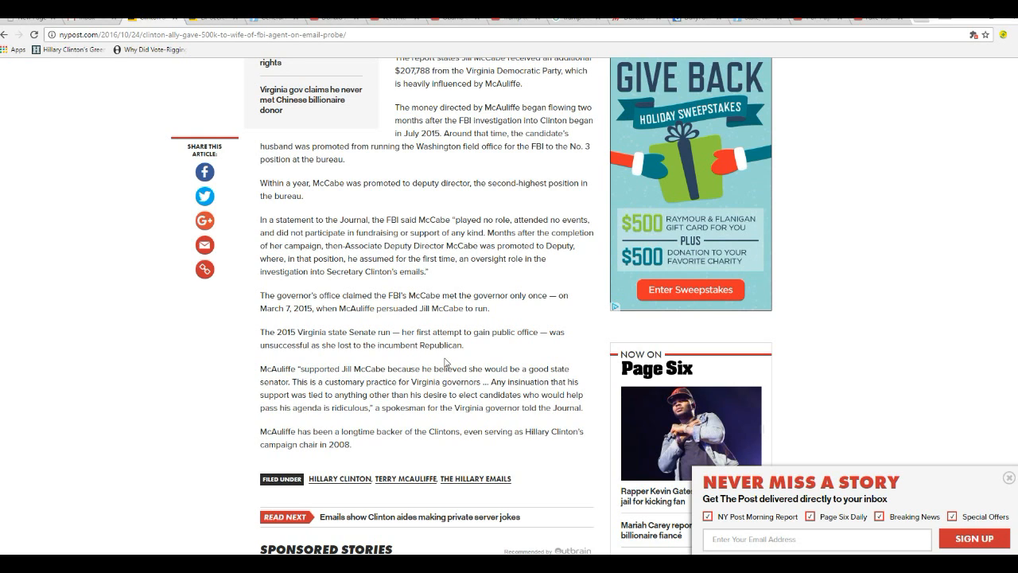
pyautogui.scroll(3)
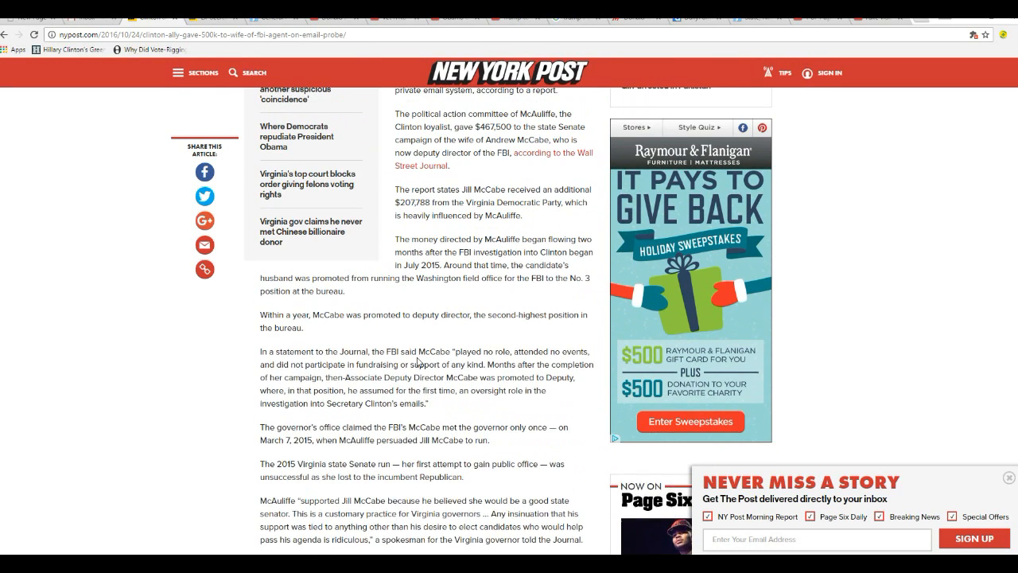
pyautogui.scroll(3)
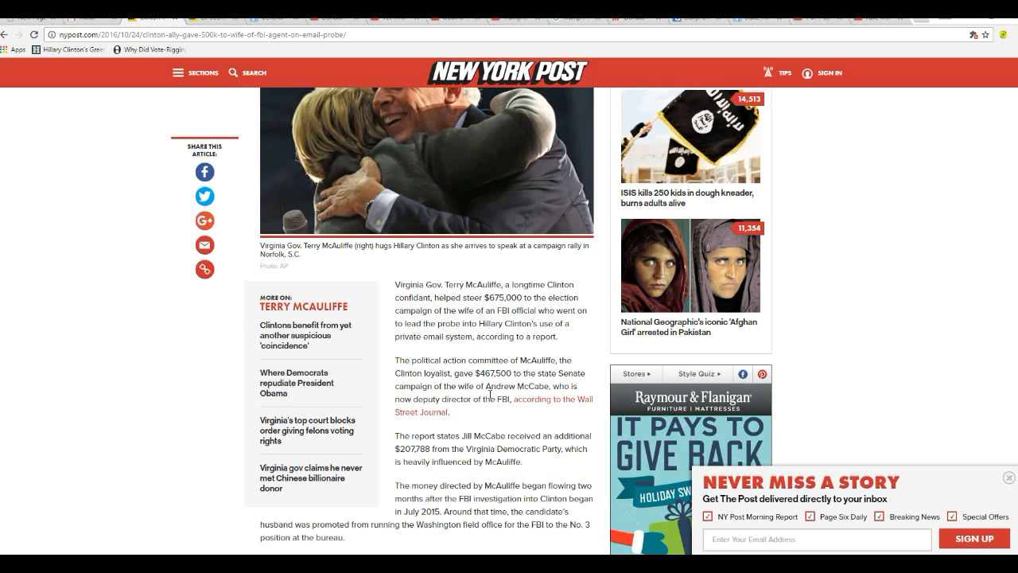
pyautogui.scroll(-3)
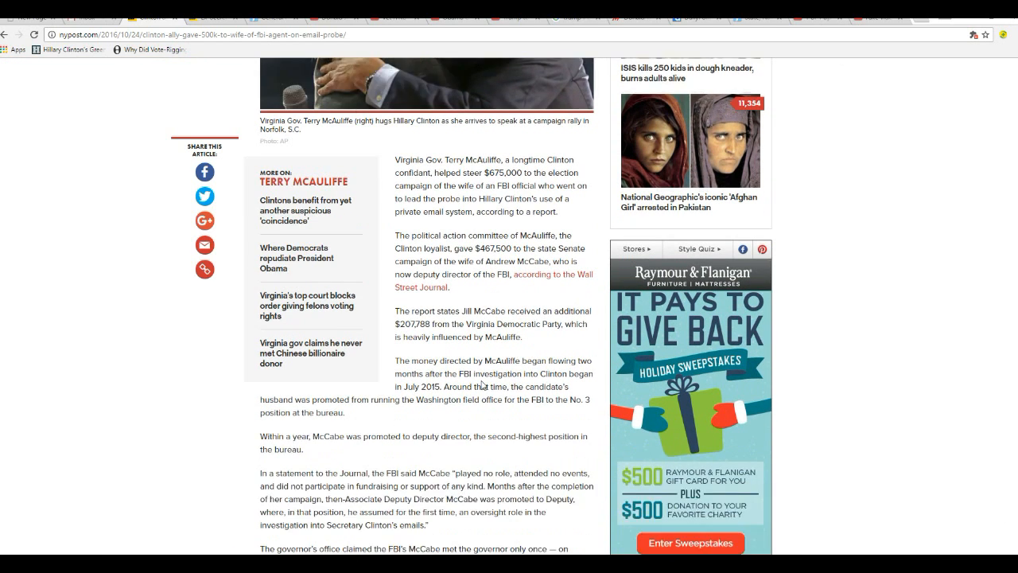
pyautogui.scroll(-3)
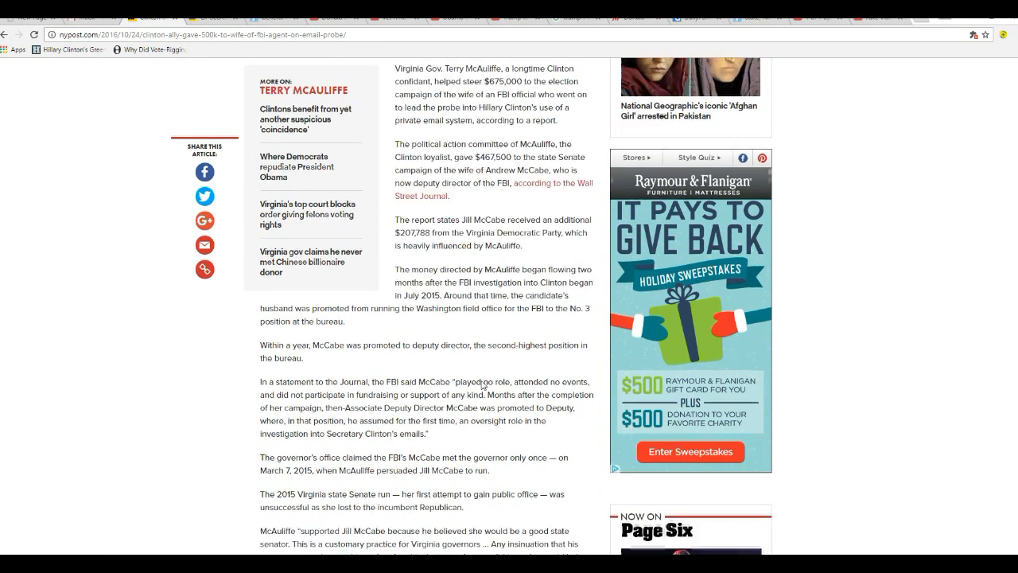
pyautogui.scroll(-3)
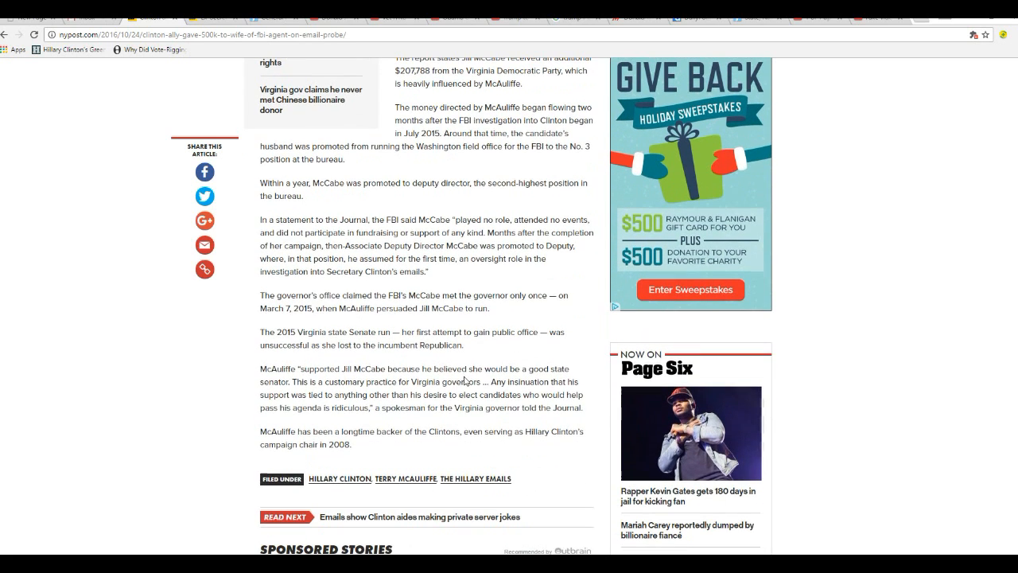
pyautogui.moveTo(448, 394)
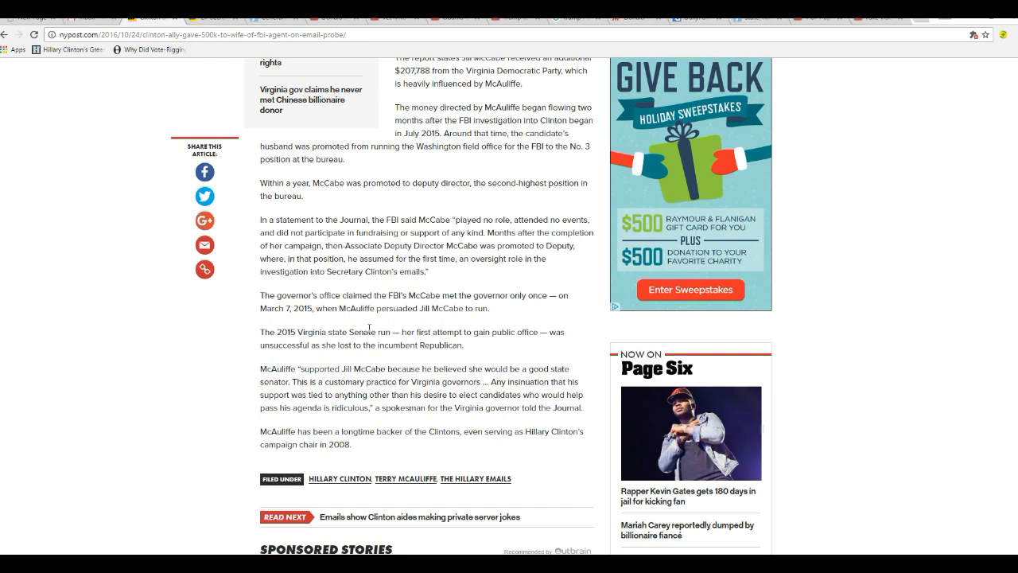
pyautogui.moveTo(387, 350)
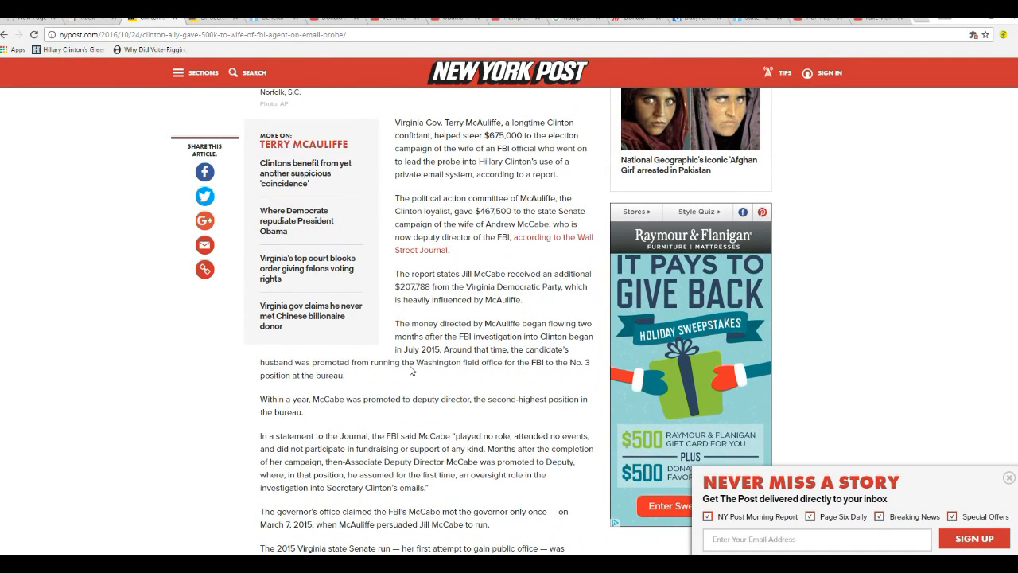
pyautogui.moveTo(450, 385)
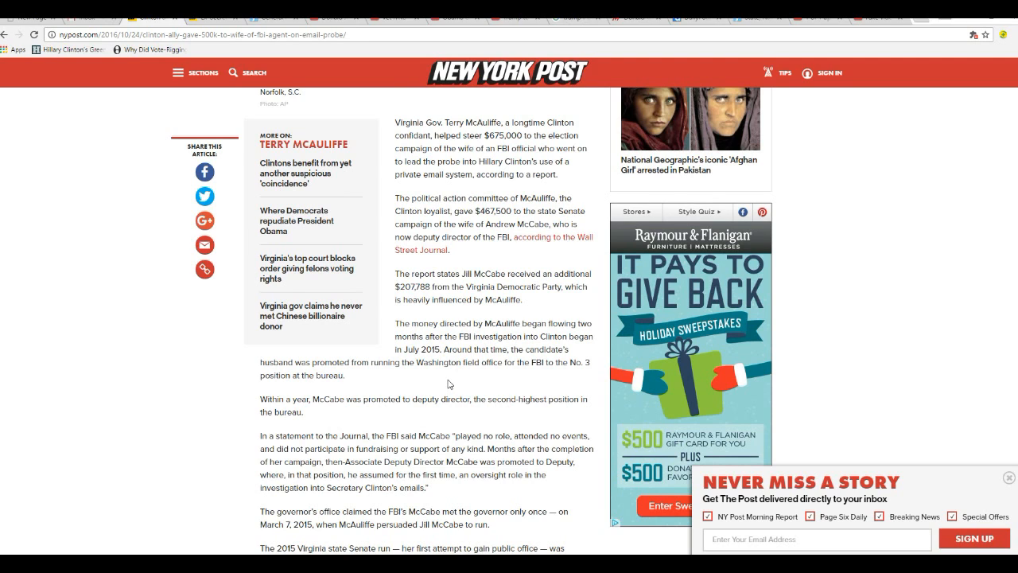
pyautogui.moveTo(440, 401)
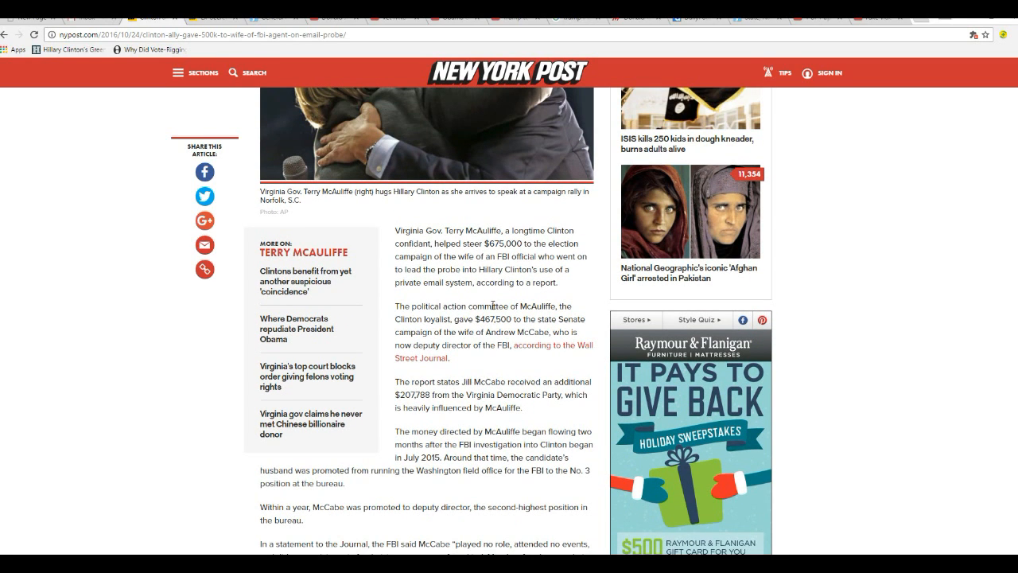
pyautogui.scroll(-3)
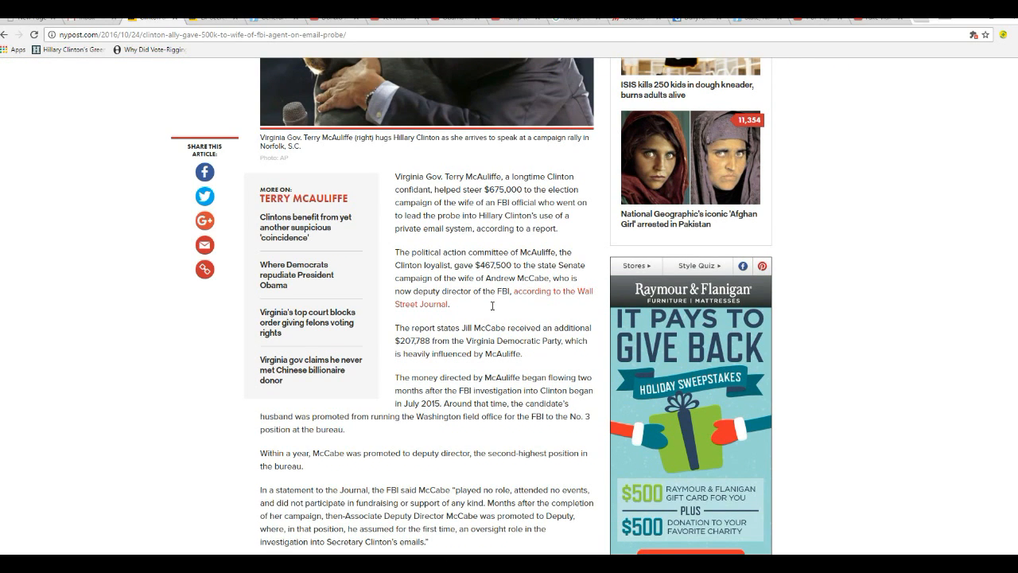
pyautogui.moveTo(471, 302)
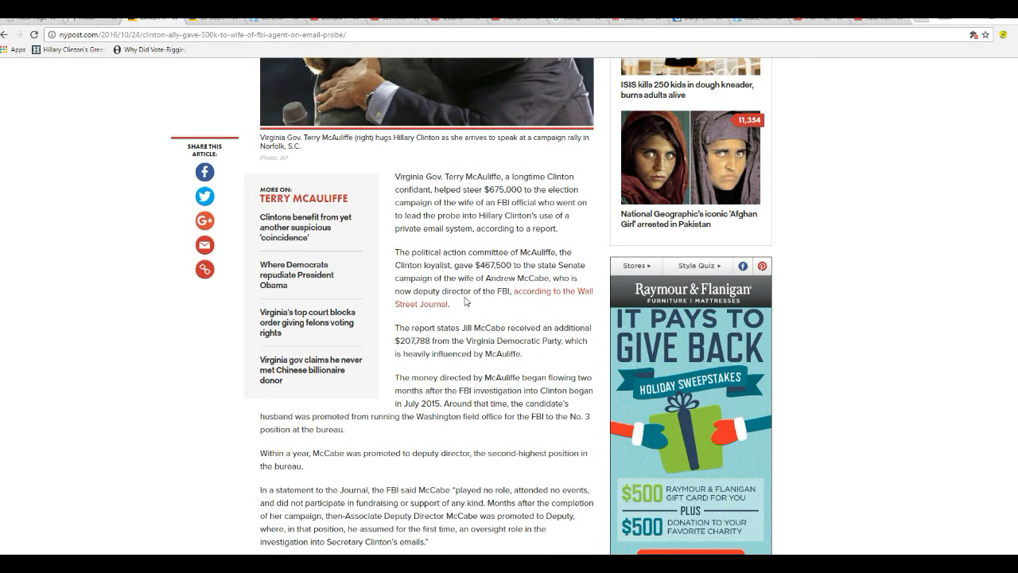